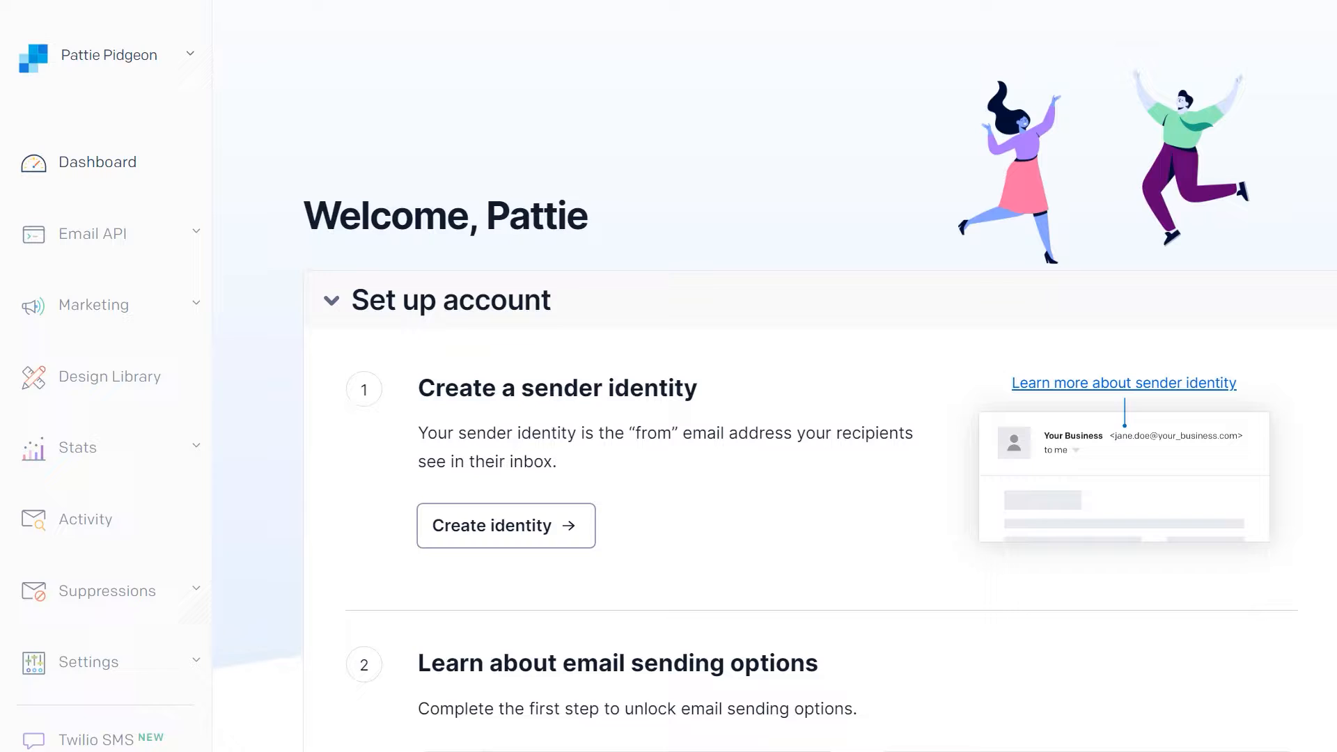
Create a single sender identity in SendGrid from the filled-in sender details
click(504, 525)
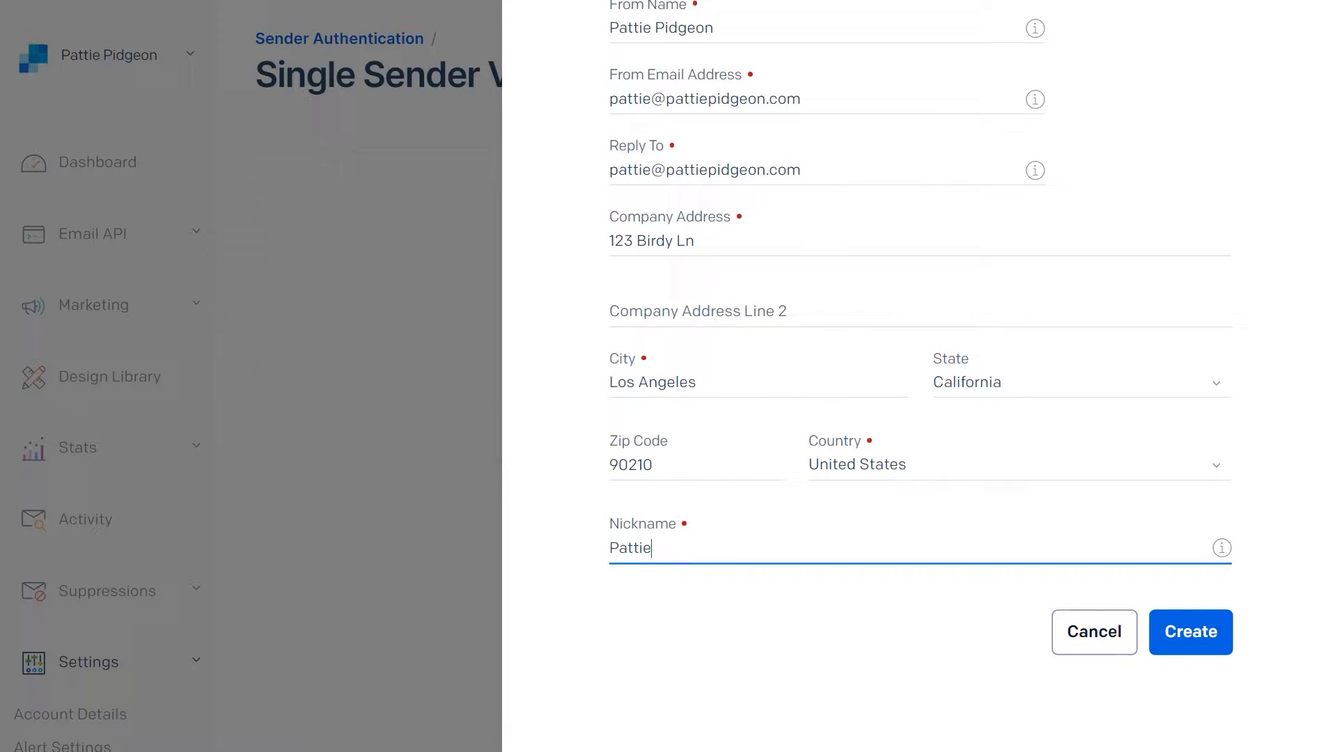
click(1189, 632)
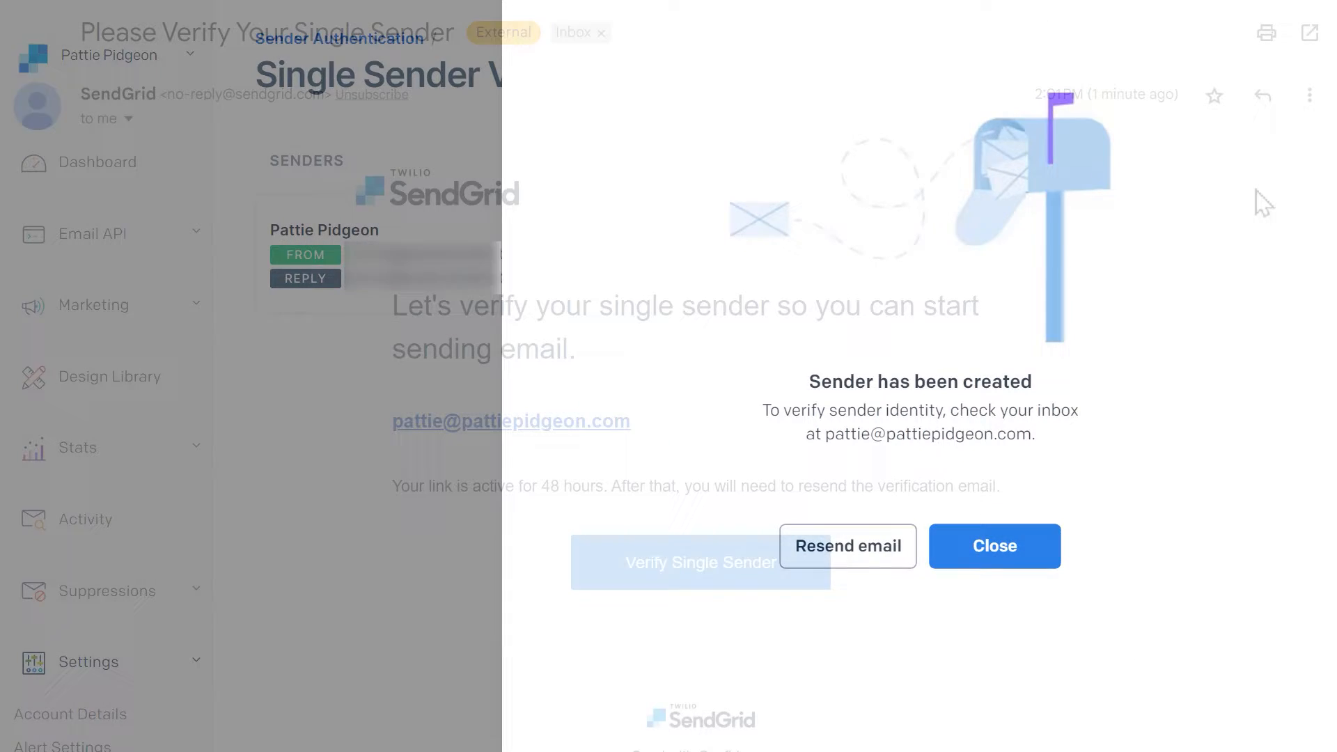
Verify the single sender from the SendGrid verification email in Gmail
click(992, 546)
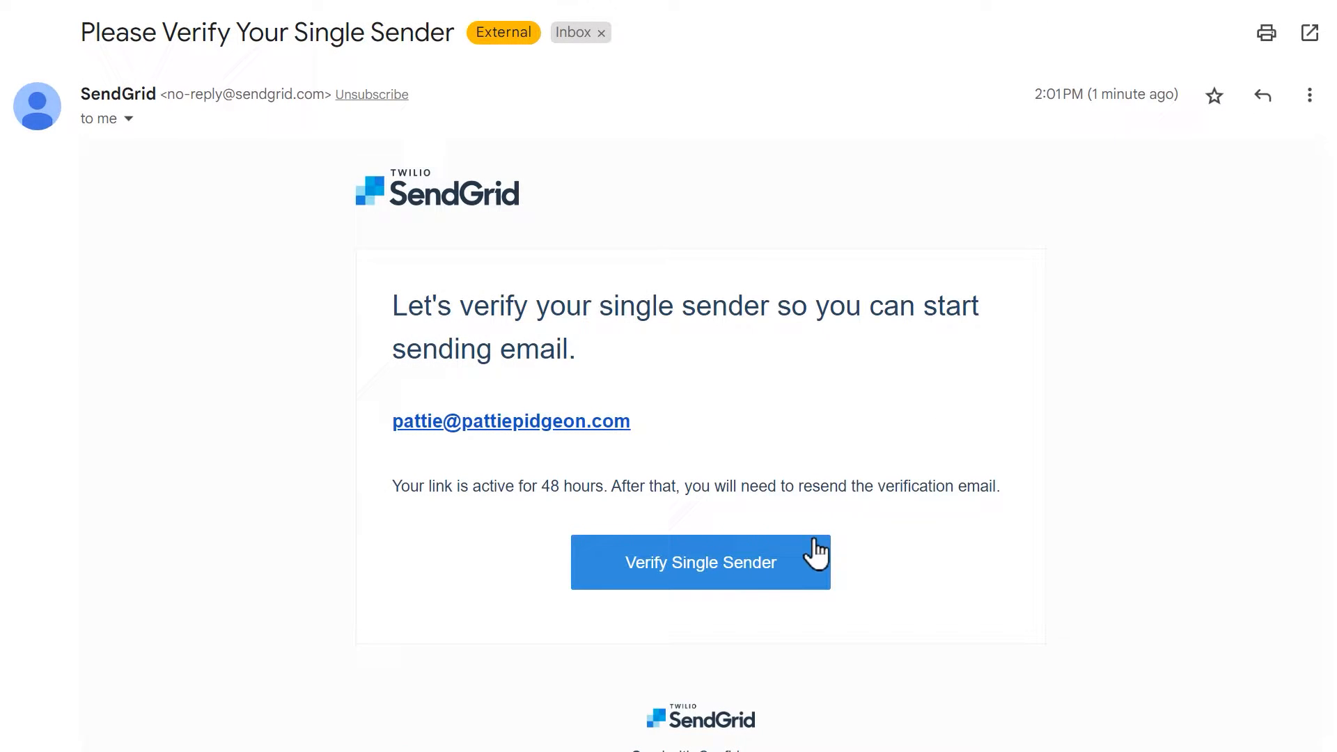
mouse_move(811, 558)
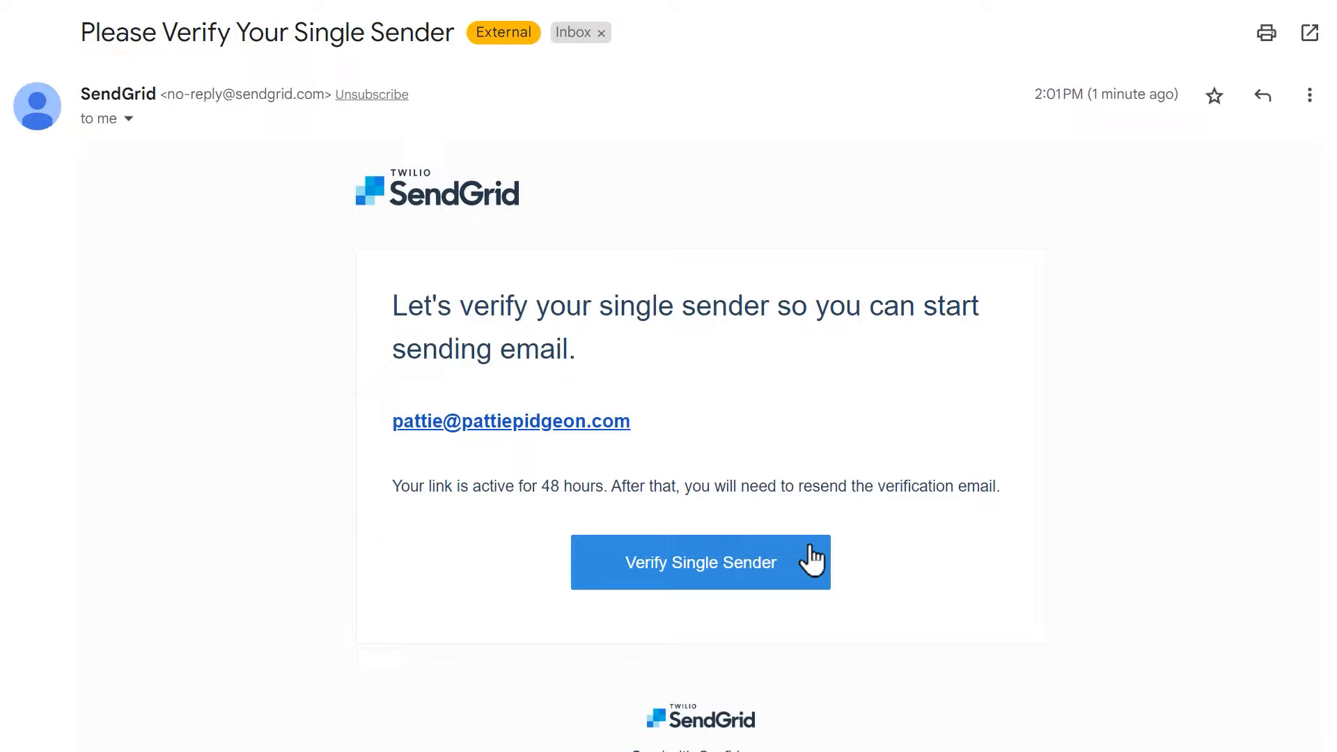
click(699, 561)
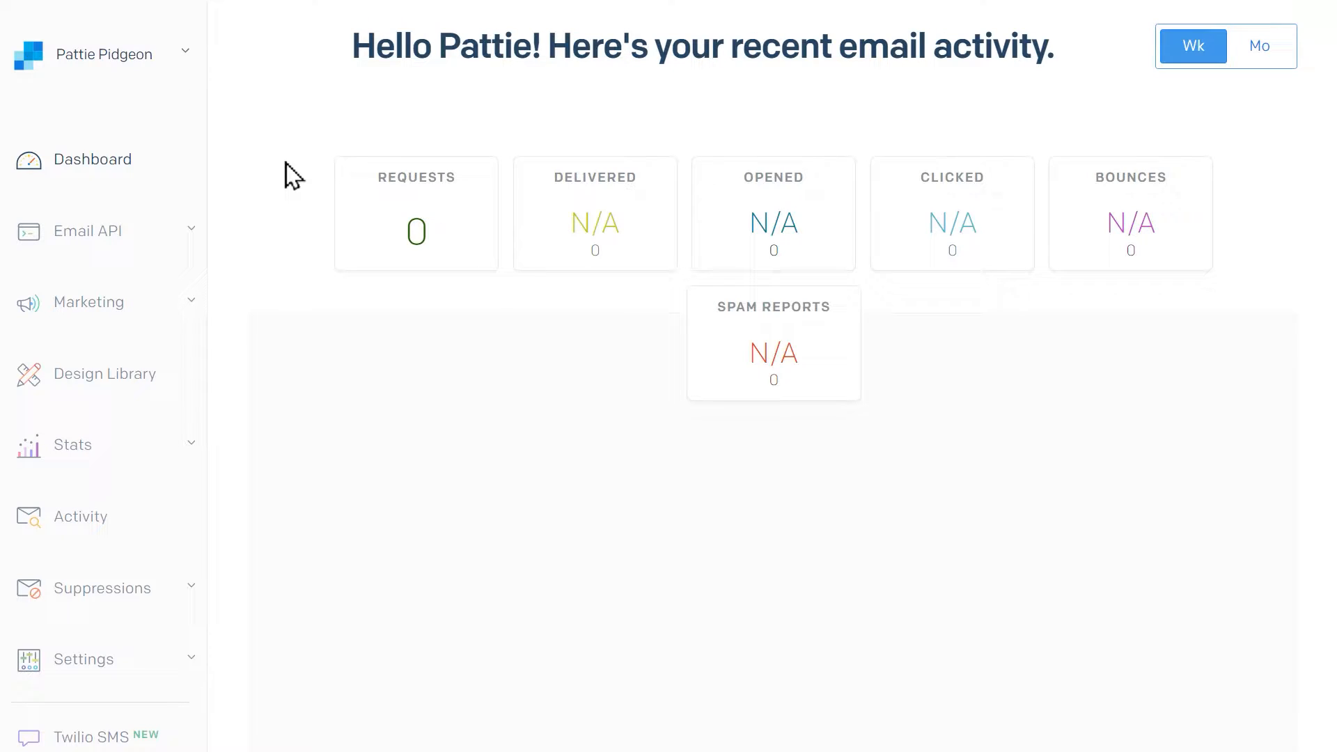
In Sender Authentication, choose GoDaddy as DNS host and opt in to link branding
click(82, 659)
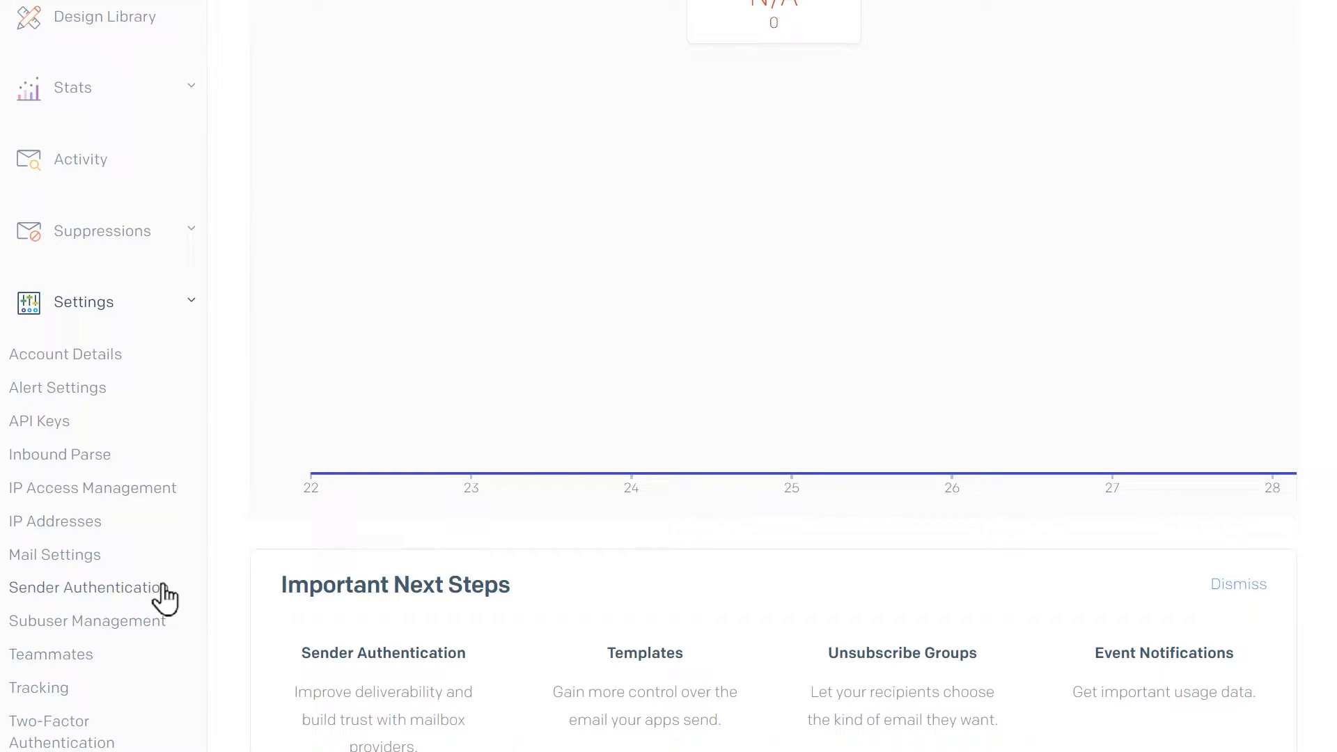
click(82, 587)
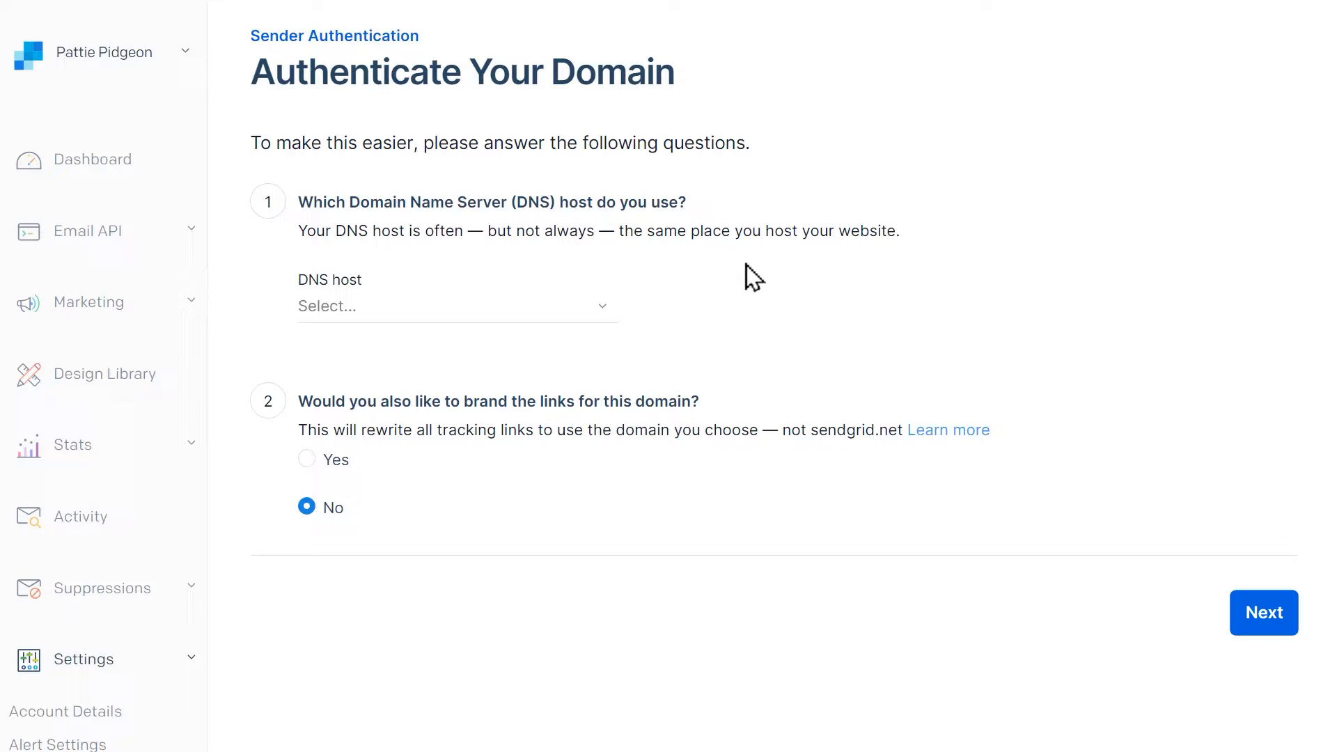
mouse_move(639, 317)
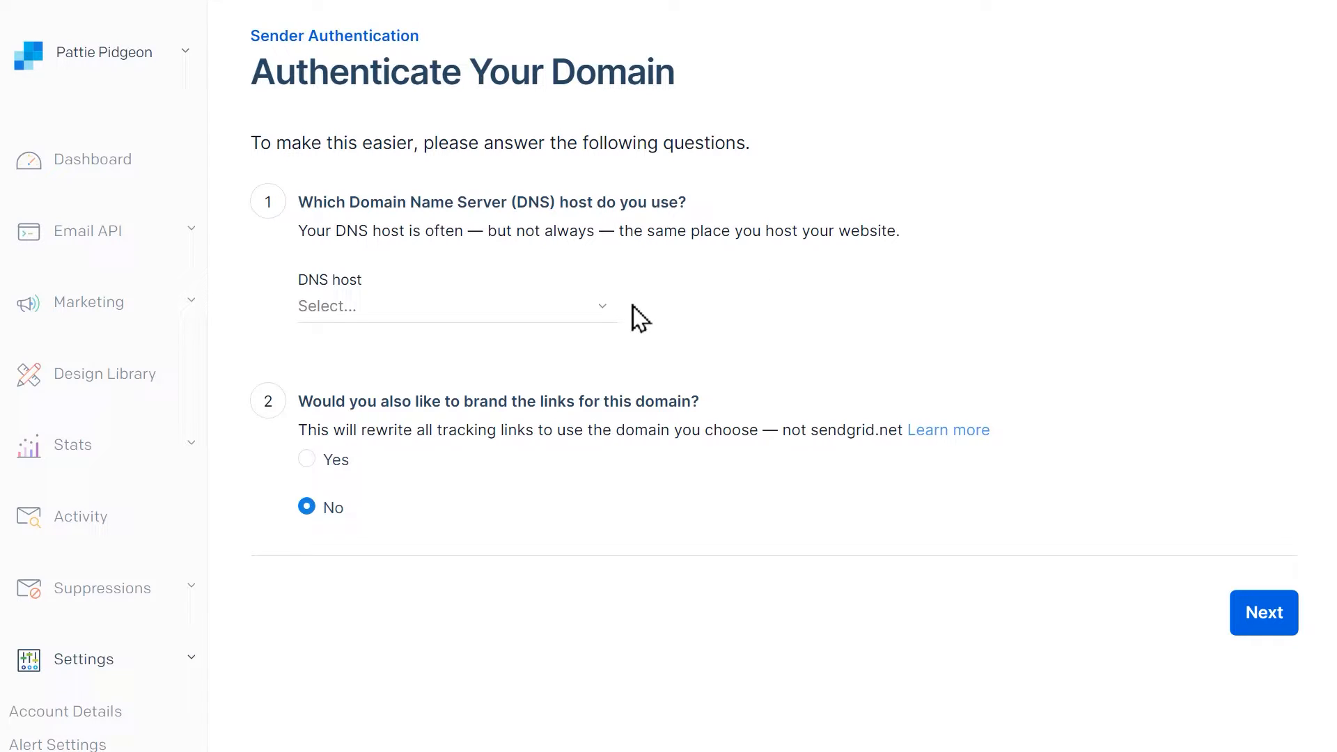
click(456, 305)
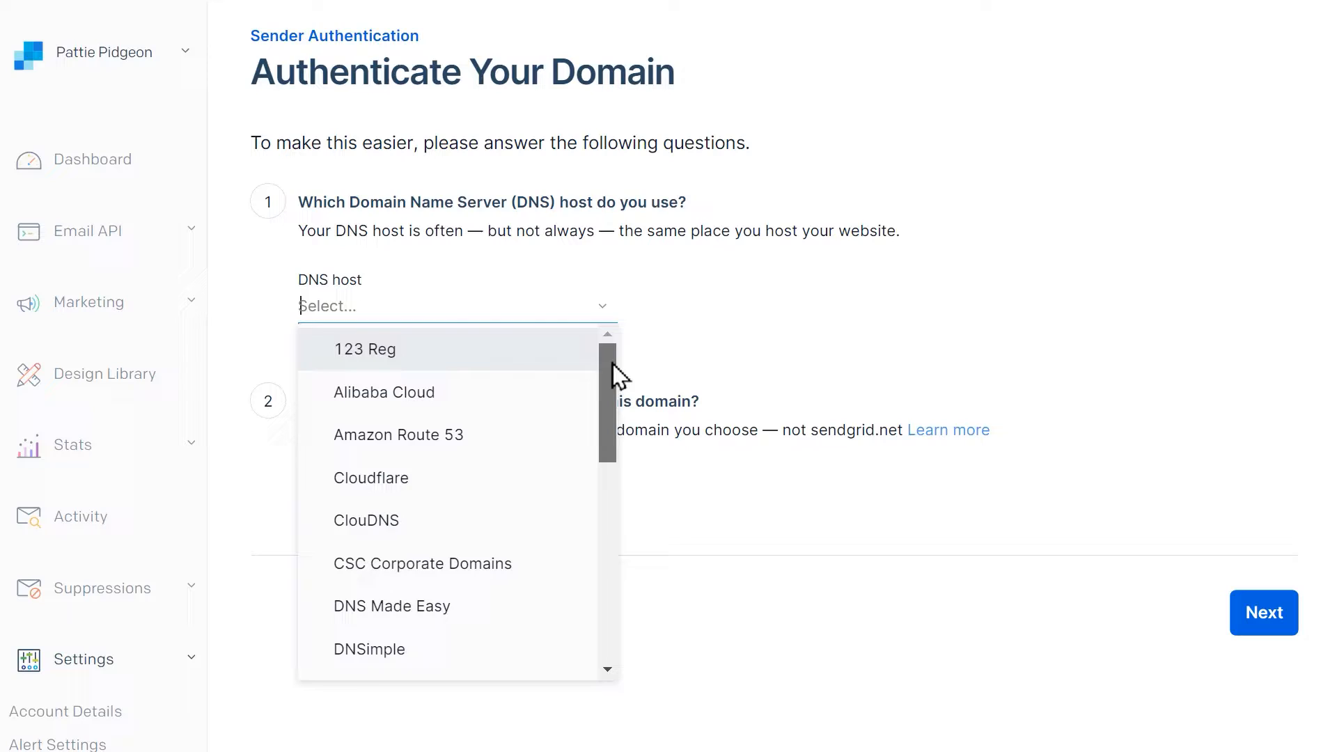
scroll(down, 3)
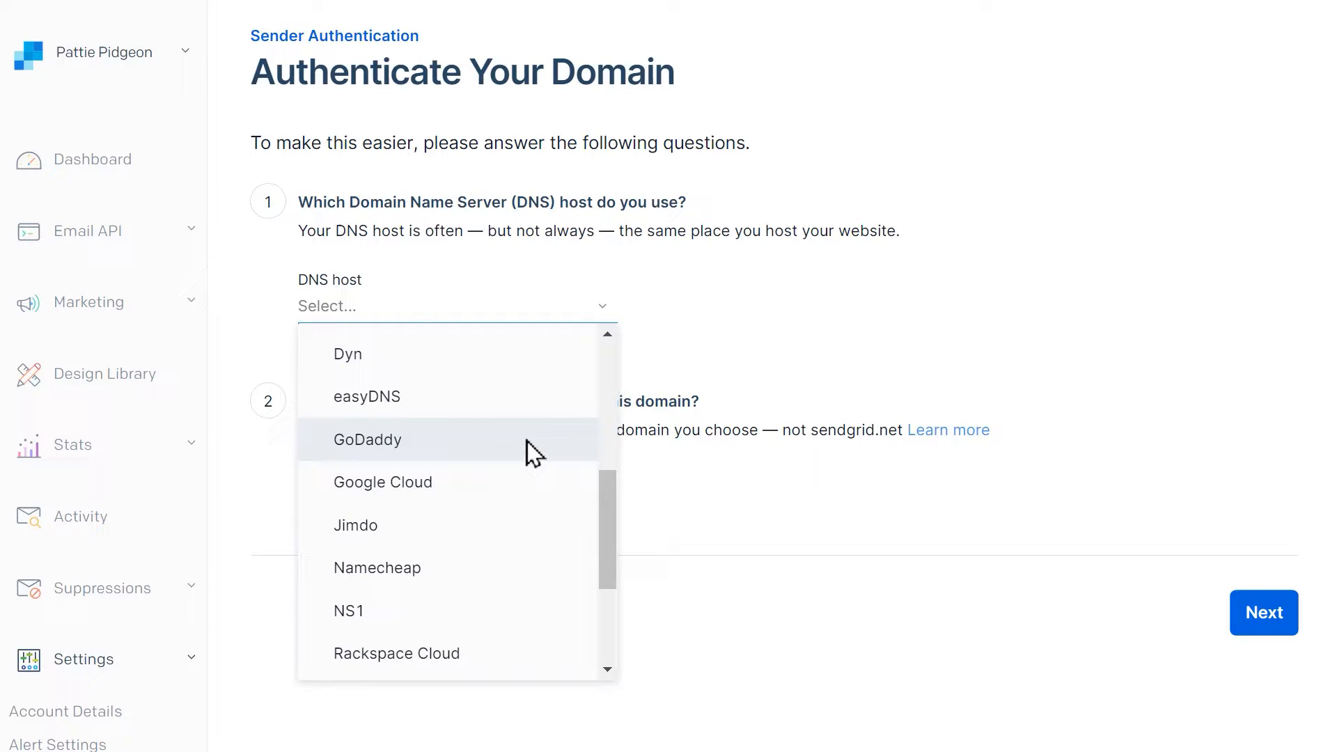
click(366, 439)
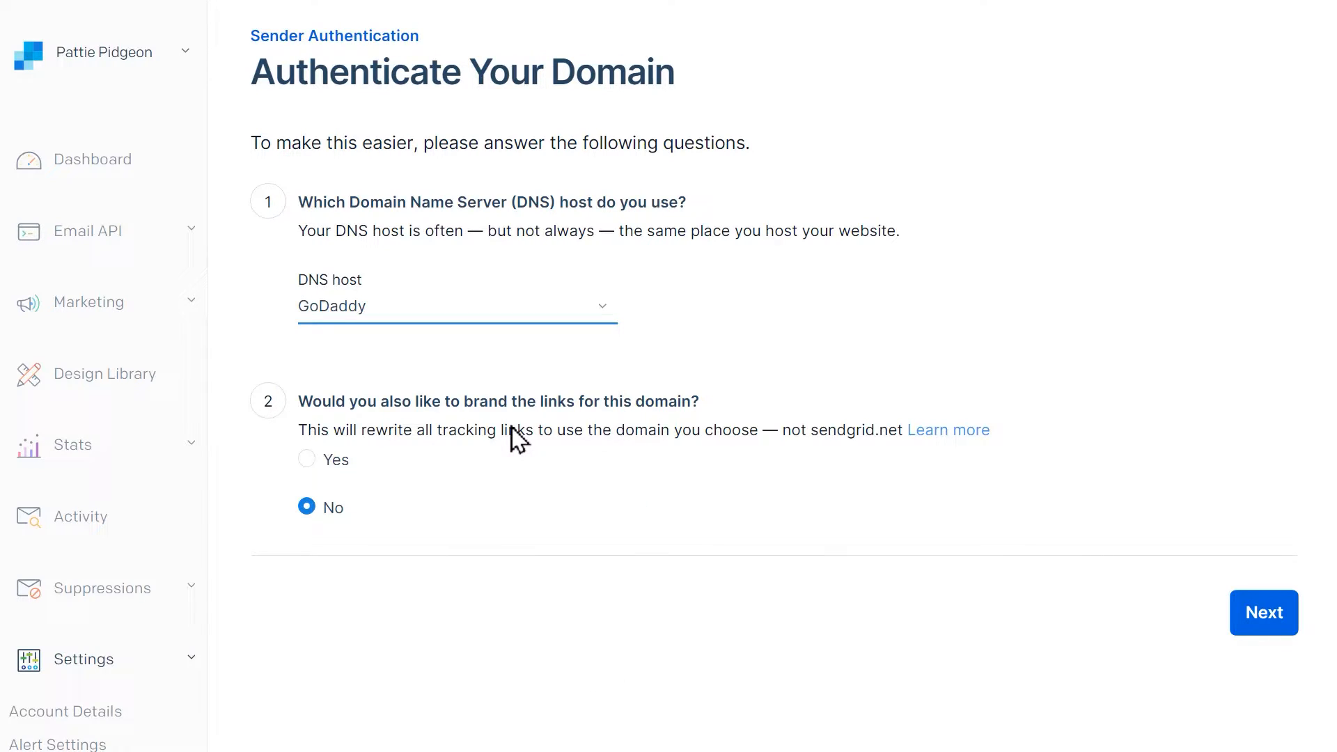
mouse_move(545, 497)
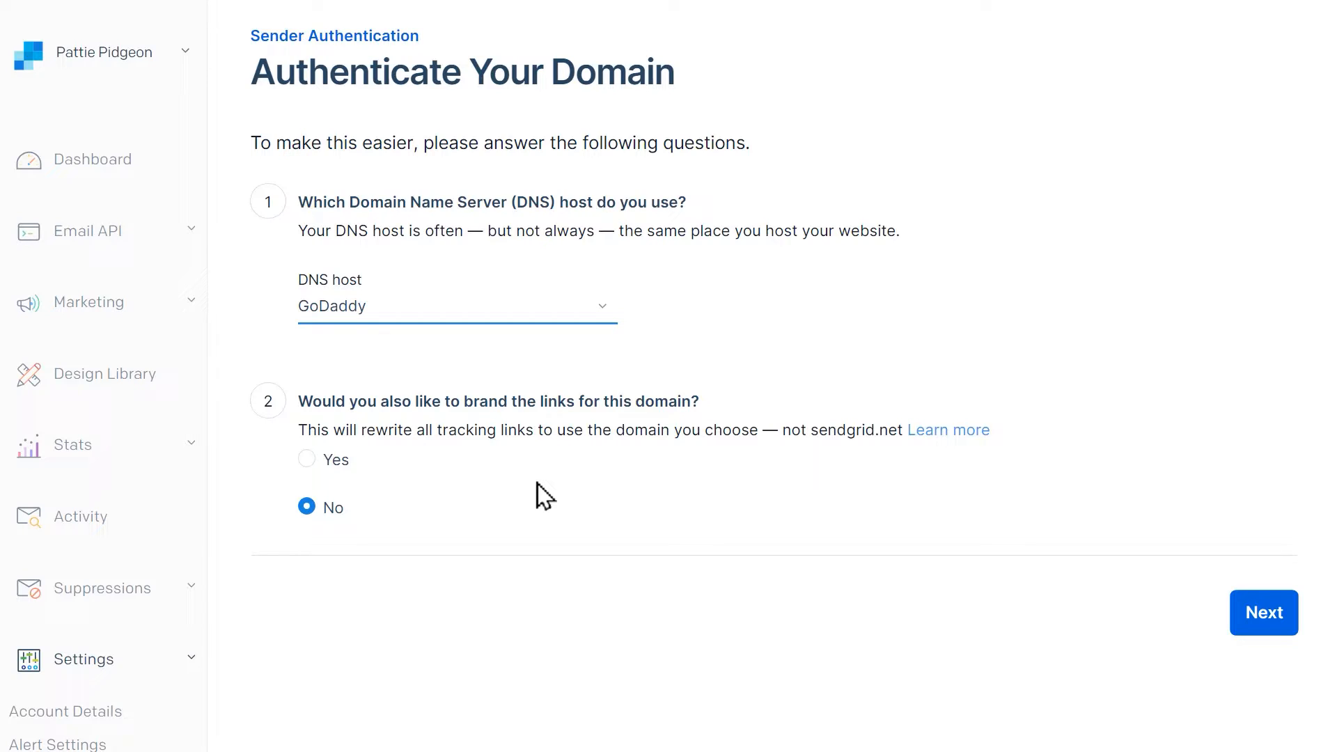
click(306, 458)
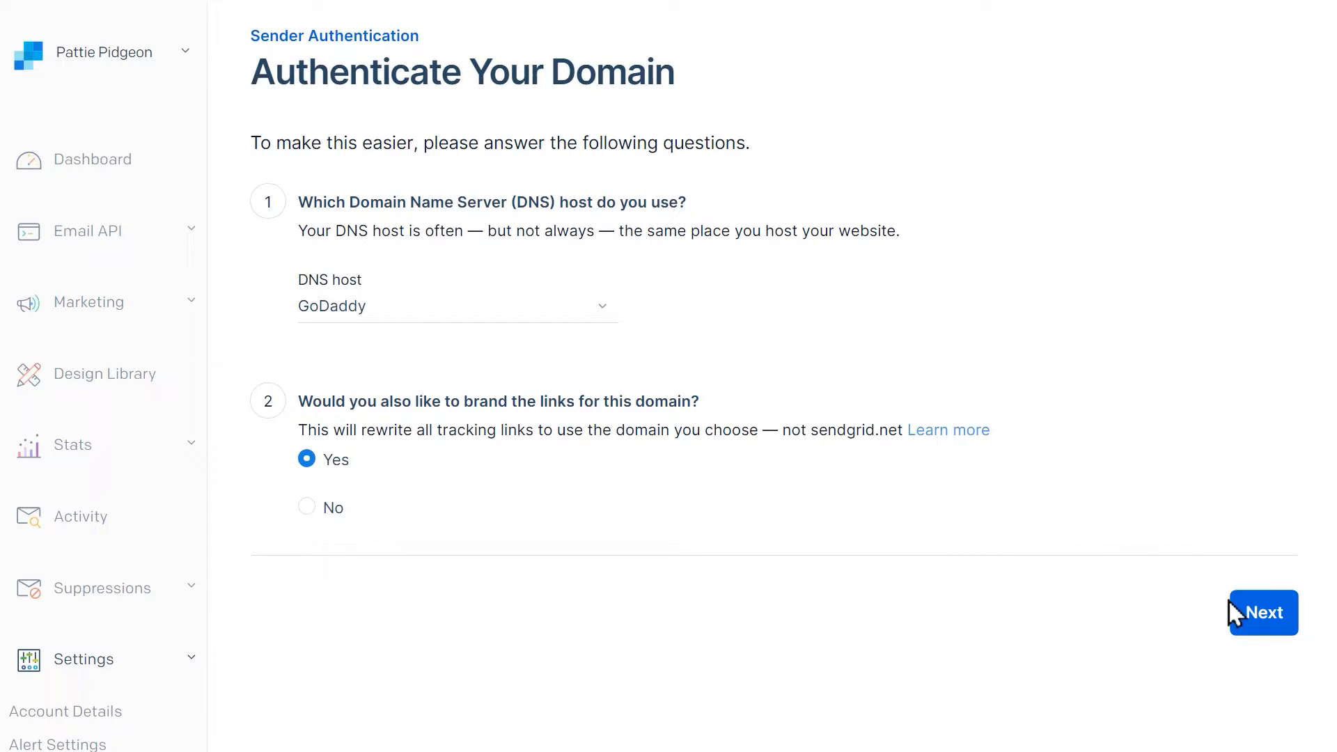
Enter pattiepidgeon.com as the domain to authenticate
click(1262, 613)
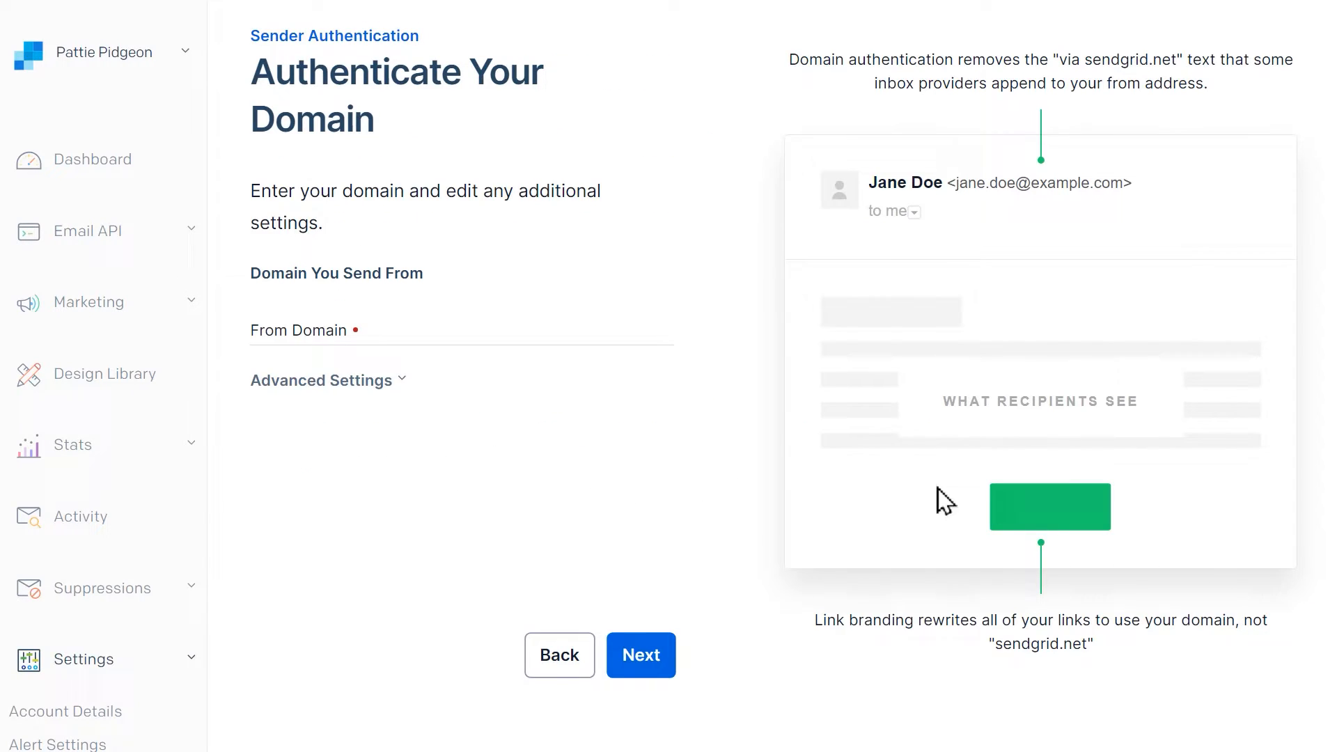
click(461, 331)
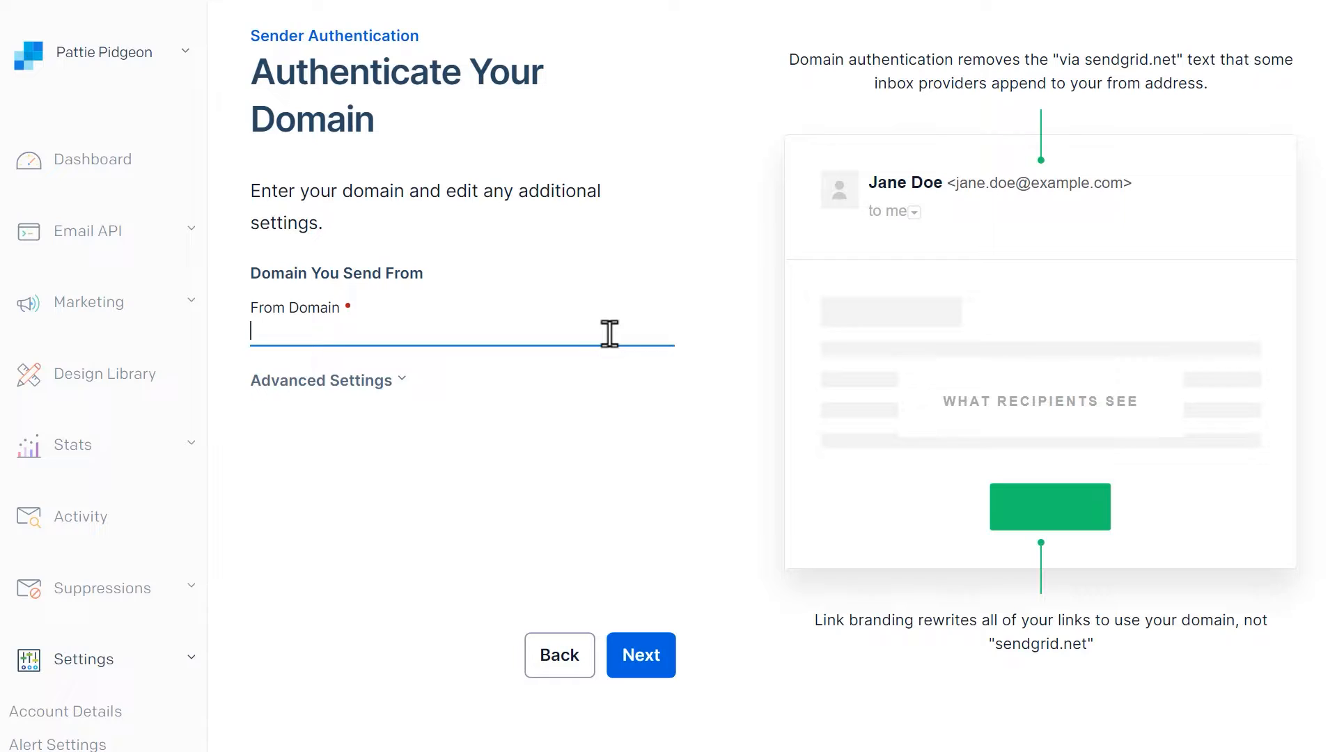
text(pattiepidgeon)
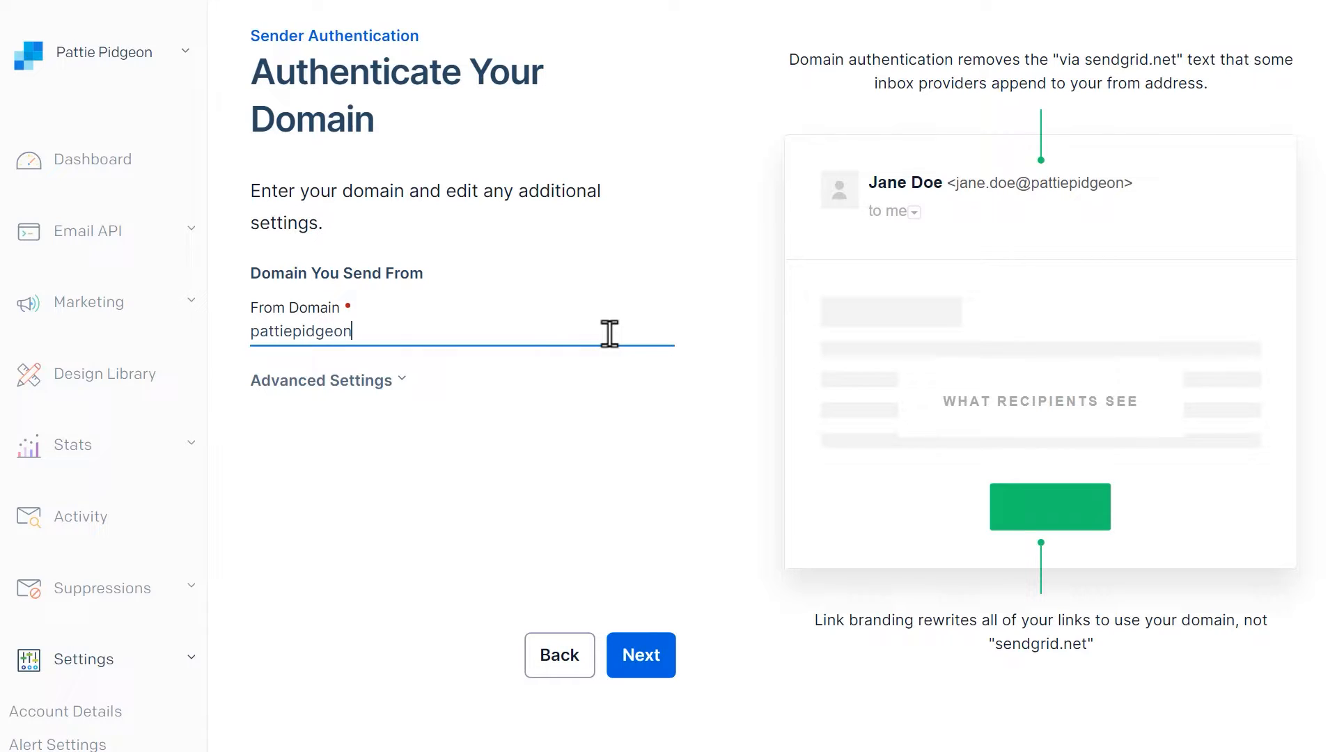
text(.com)
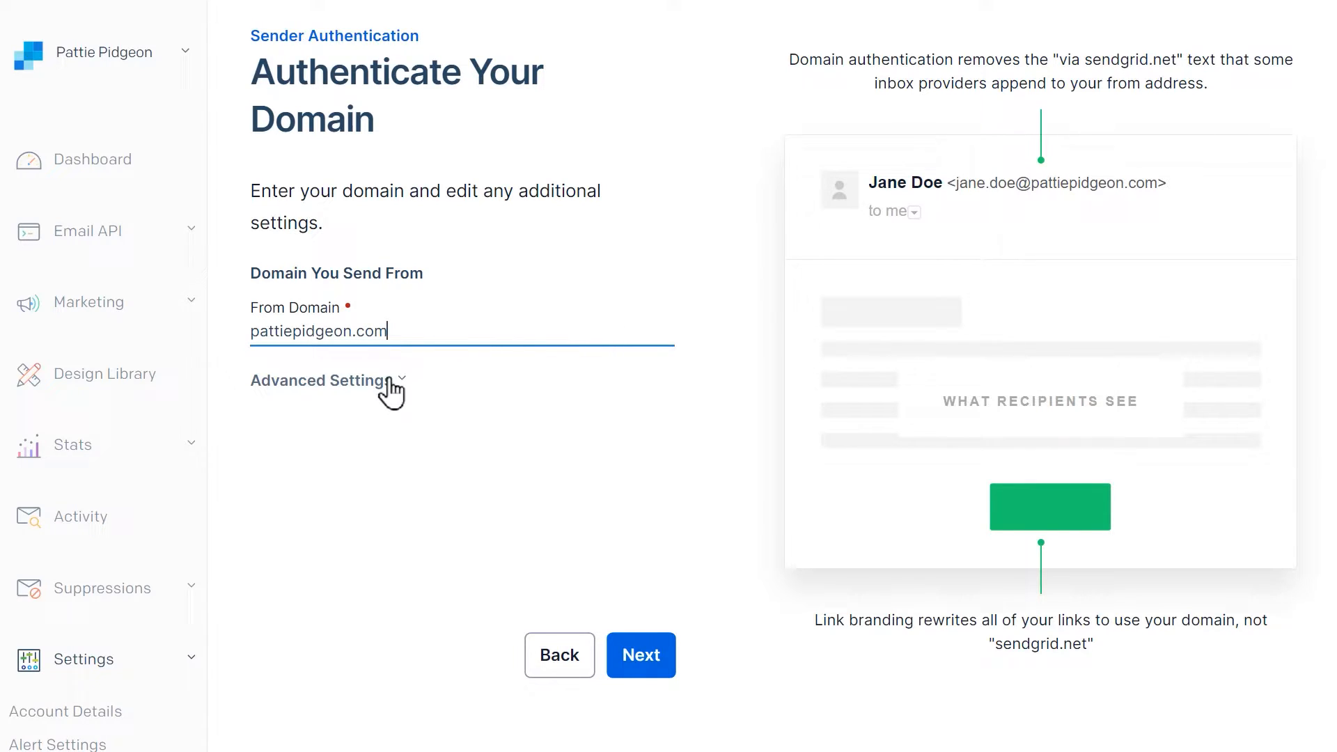
In Advanced Settings, turn off automated security and set a custom return path of sg
click(318, 378)
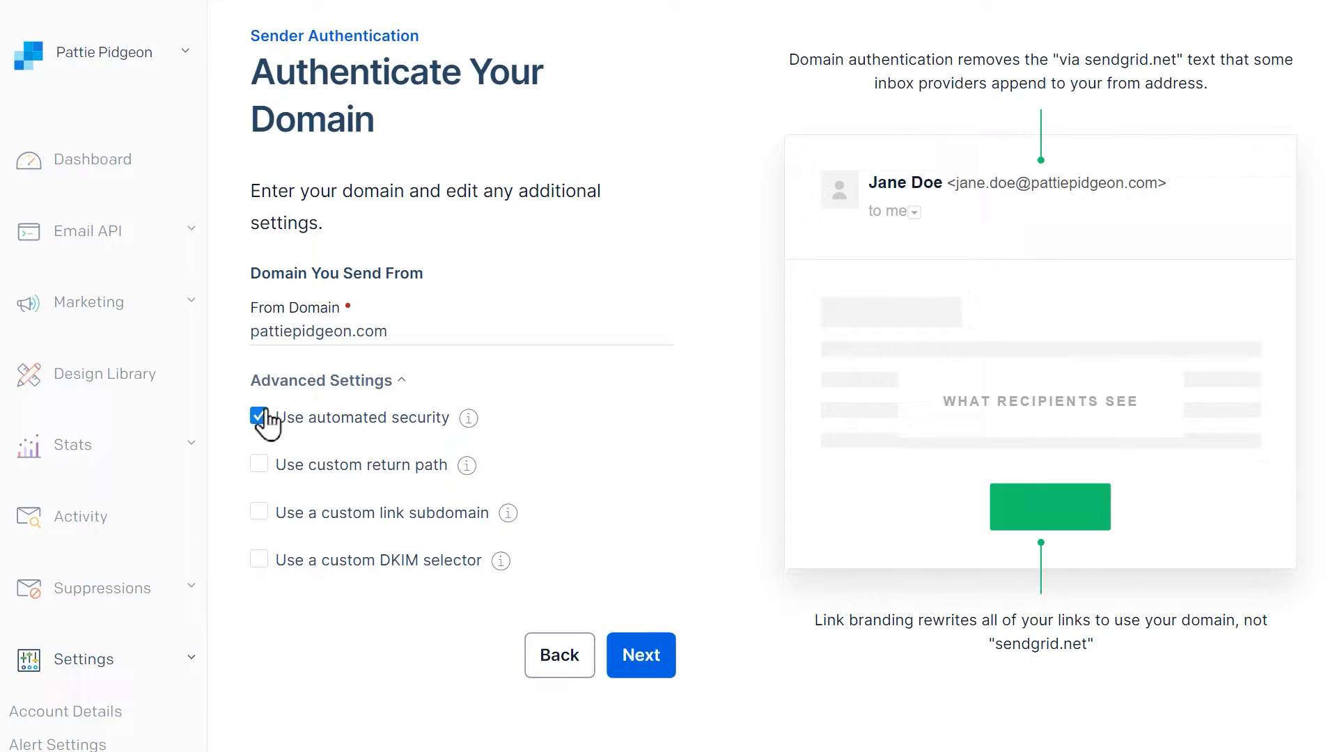
click(259, 417)
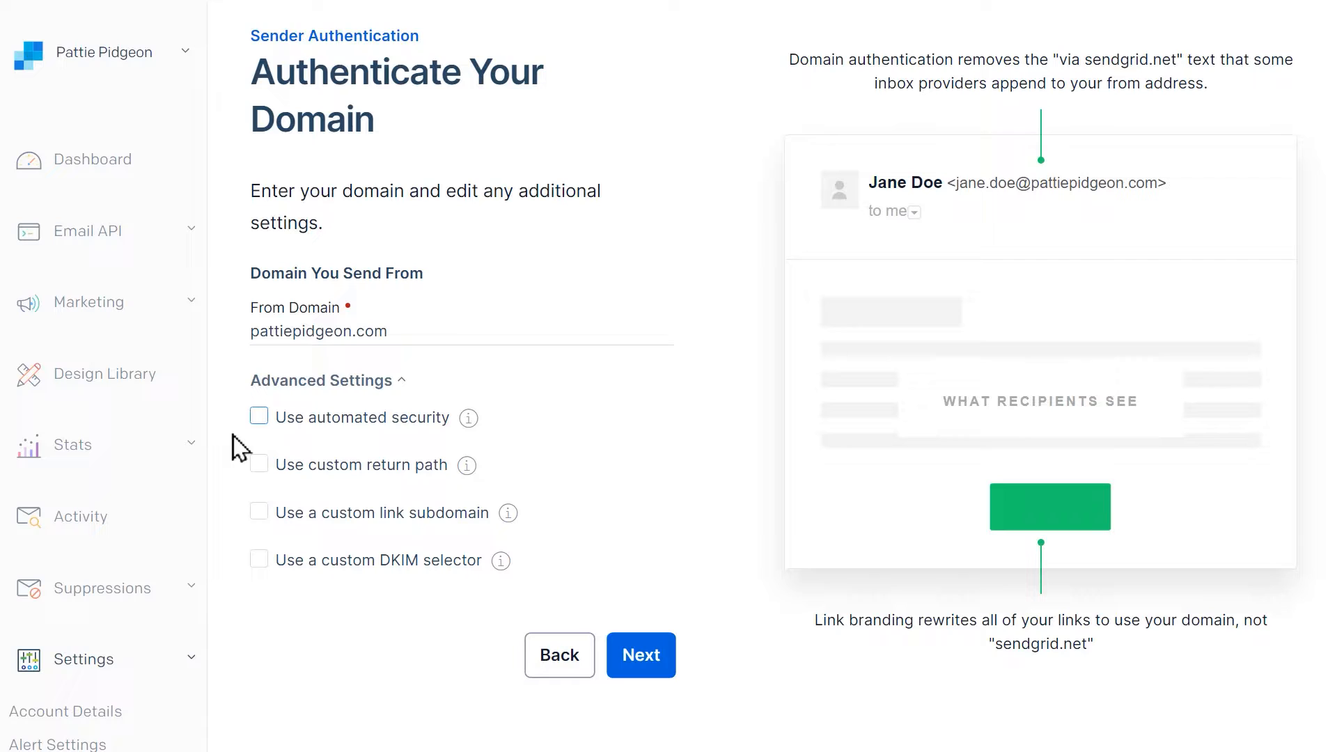
click(258, 464)
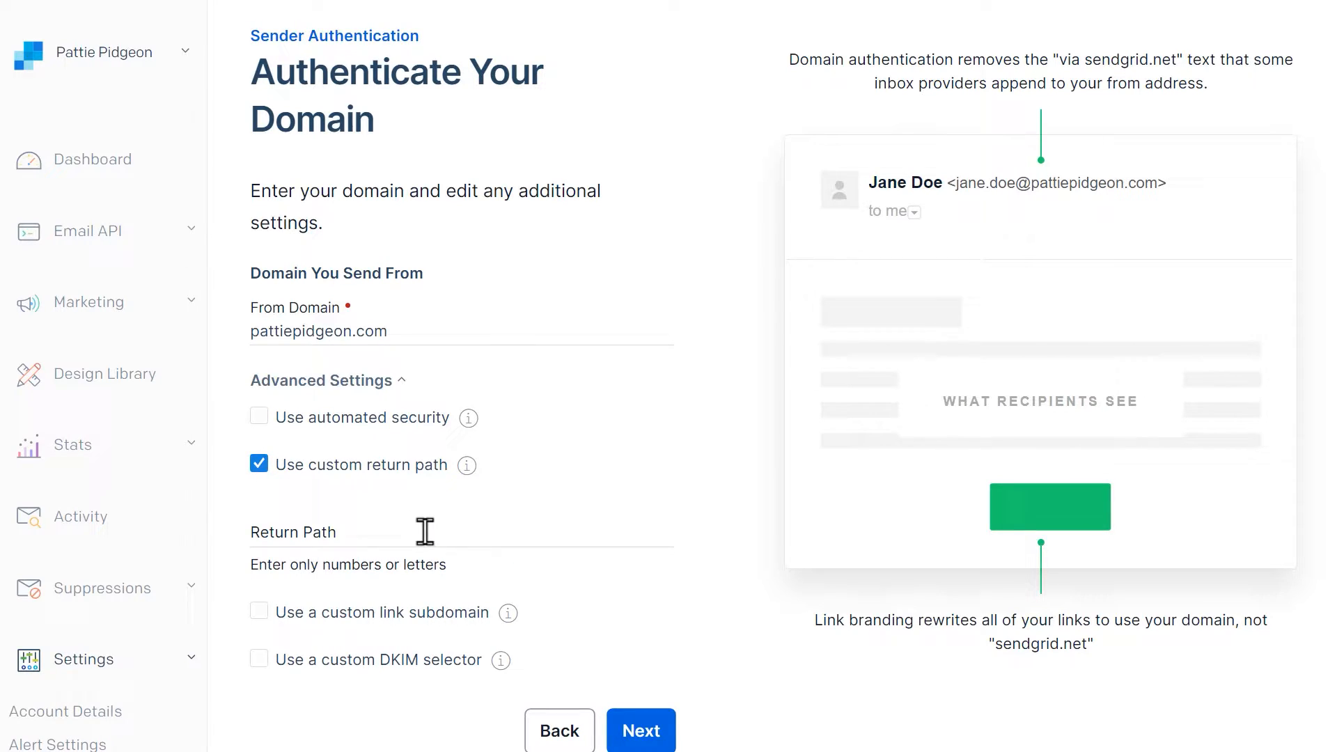
click(460, 533)
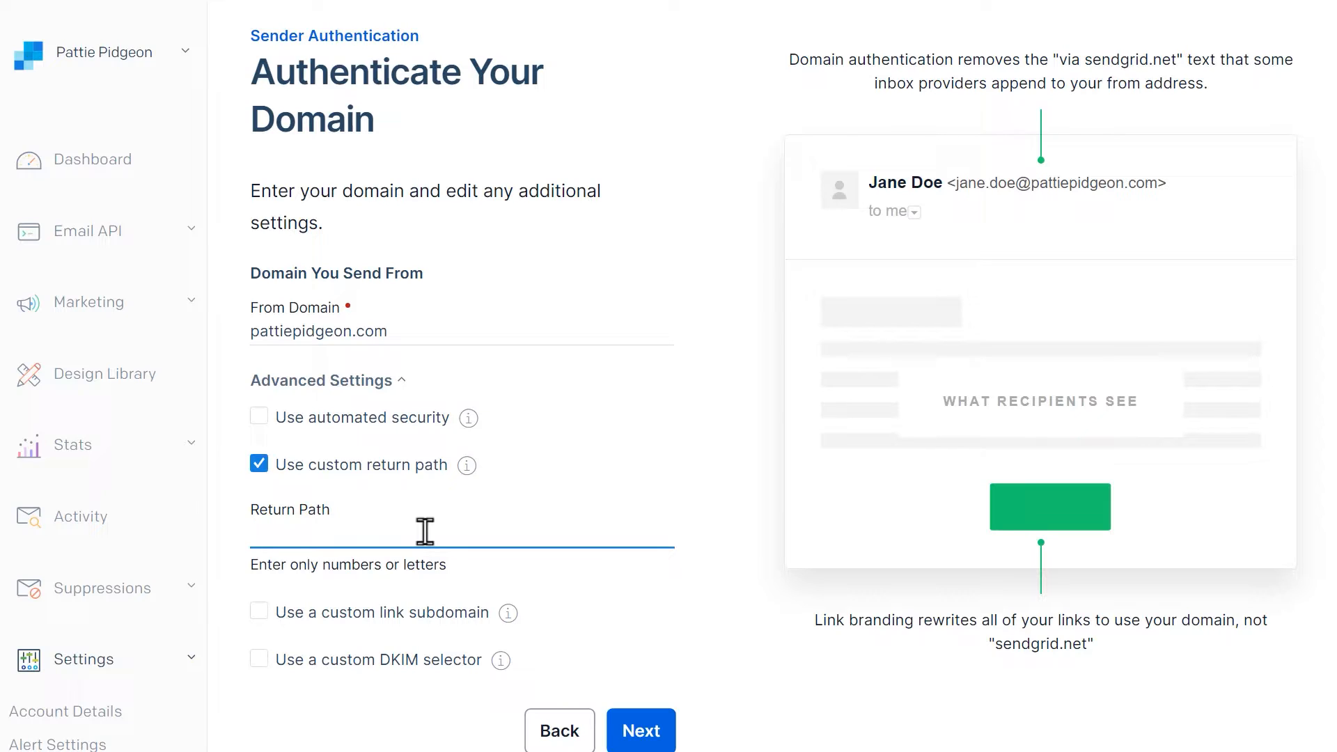
text(sg)
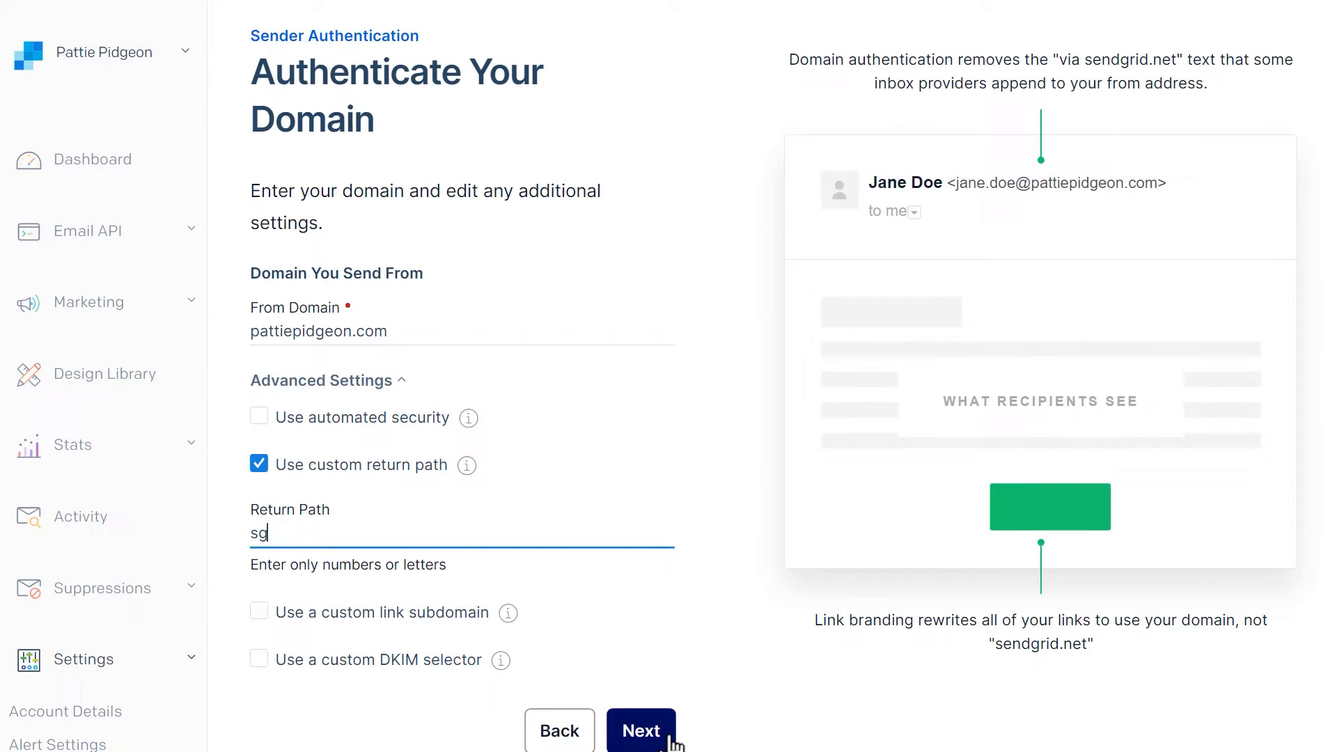
Start a new DNS record in GoDaddy and bring up SendGrid's records to install
click(640, 730)
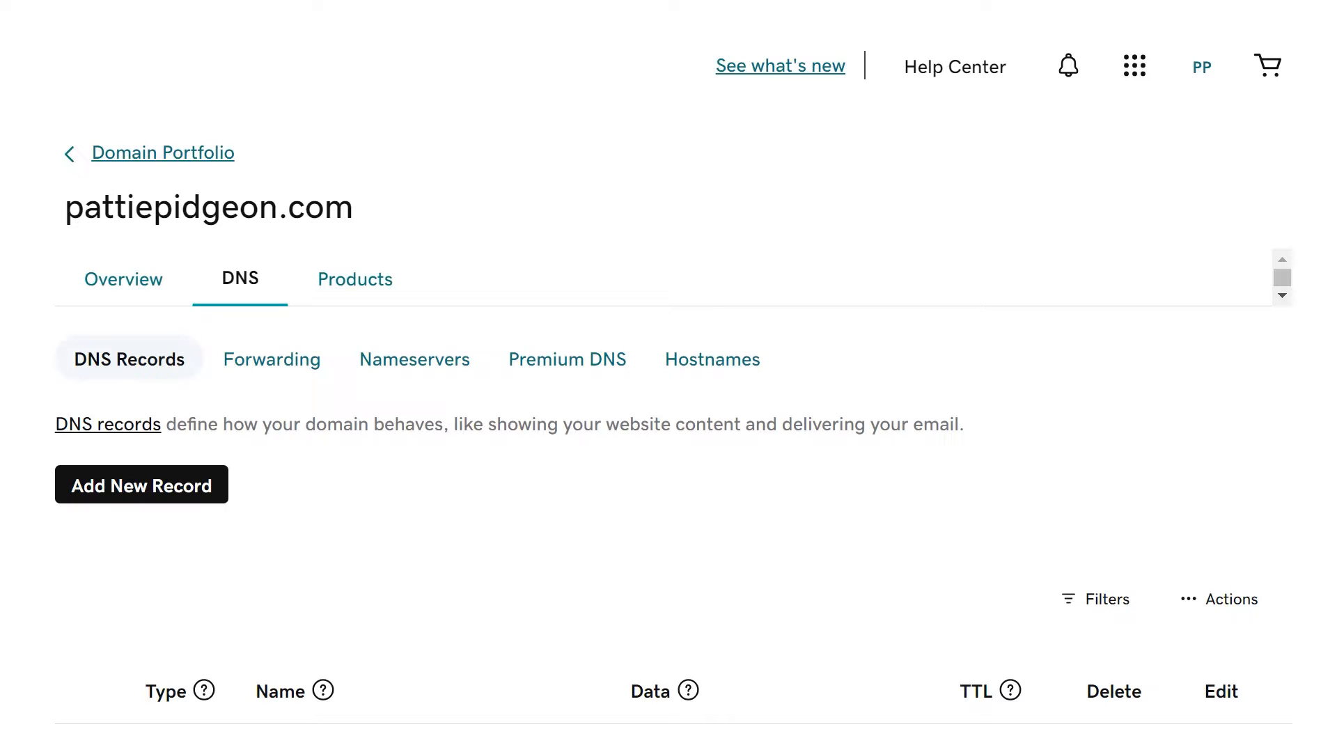
mouse_move(1194, 374)
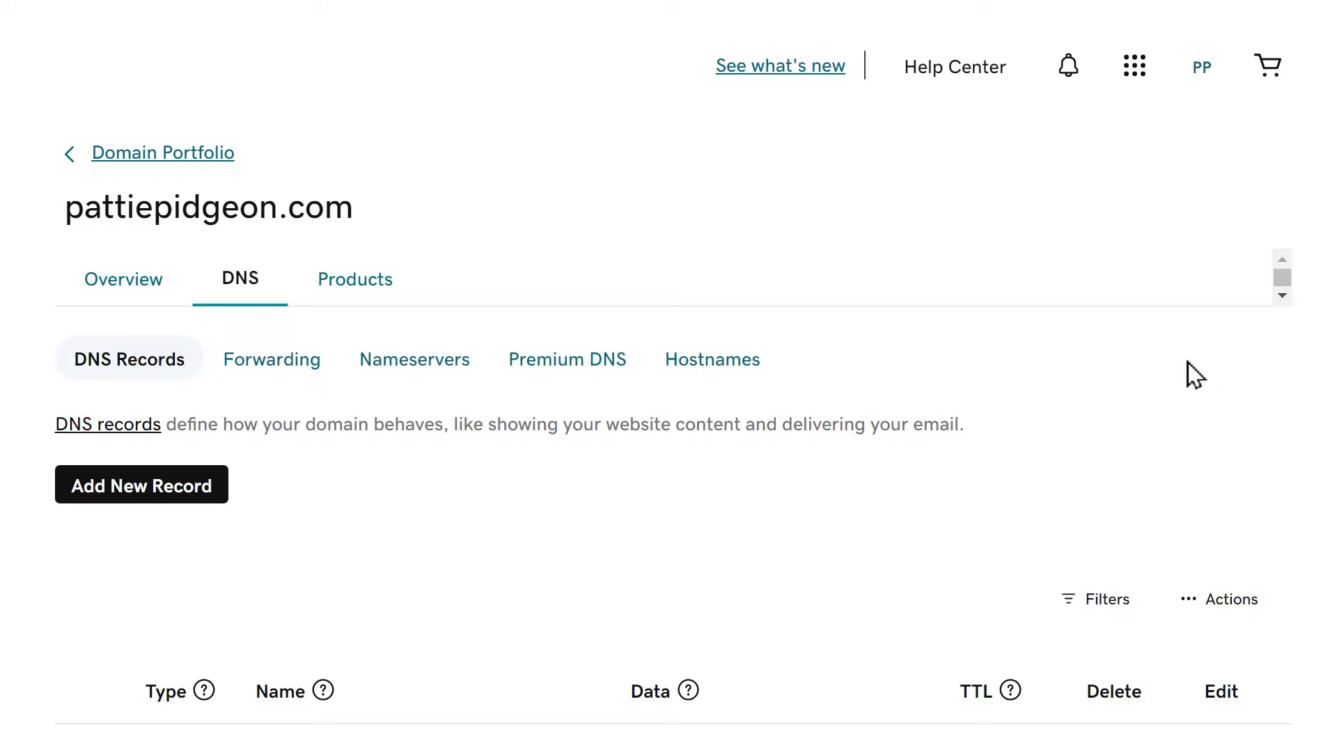
click(141, 485)
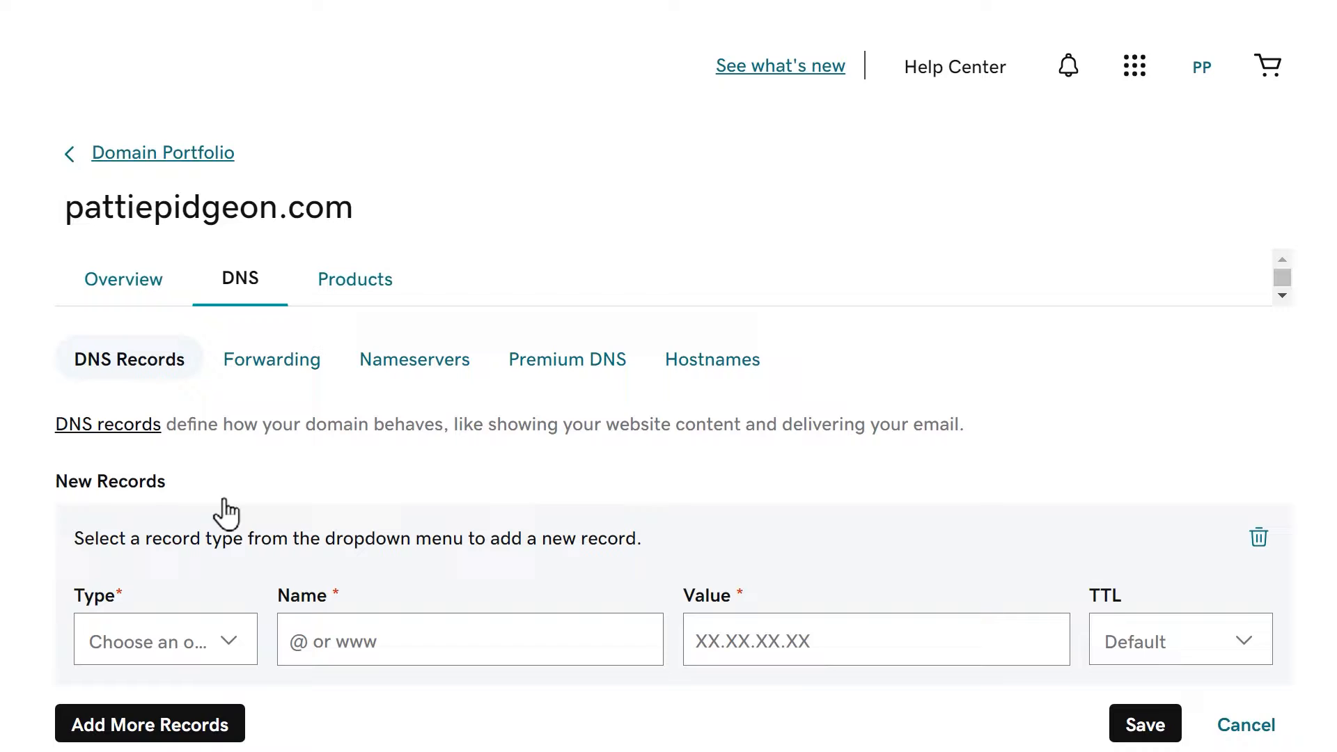
click(164, 639)
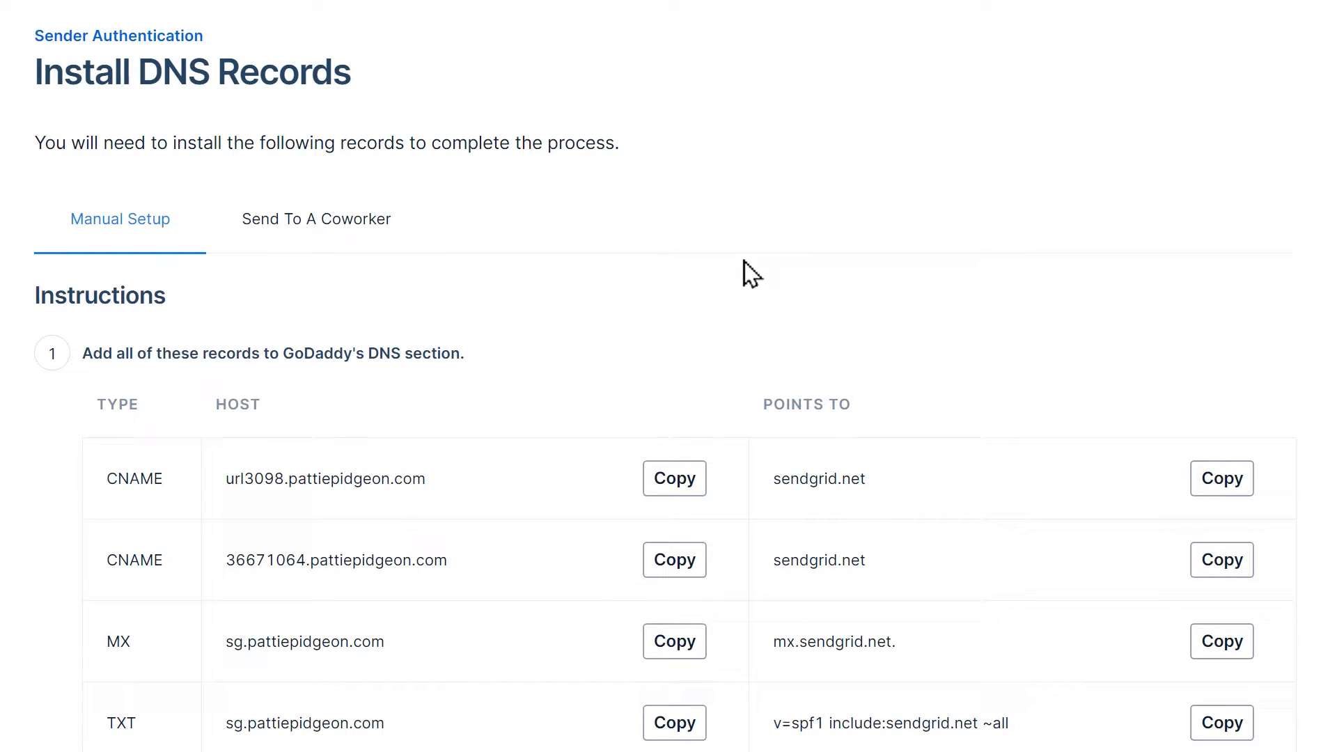
Save a CNAME record pointing url3098.pattiepidgeon.com to sendgrid.net with a 1 Day TTL
click(674, 477)
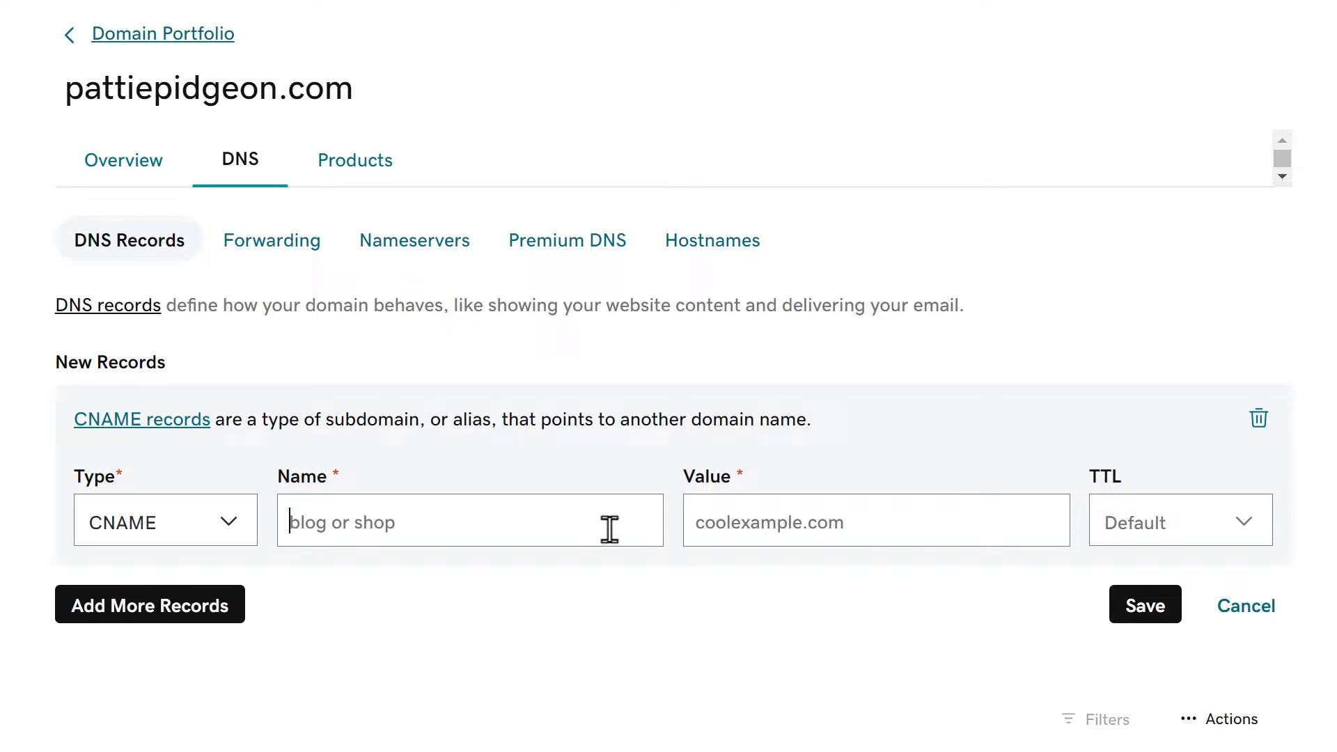
text(url3098.pattiepidgeon.com)
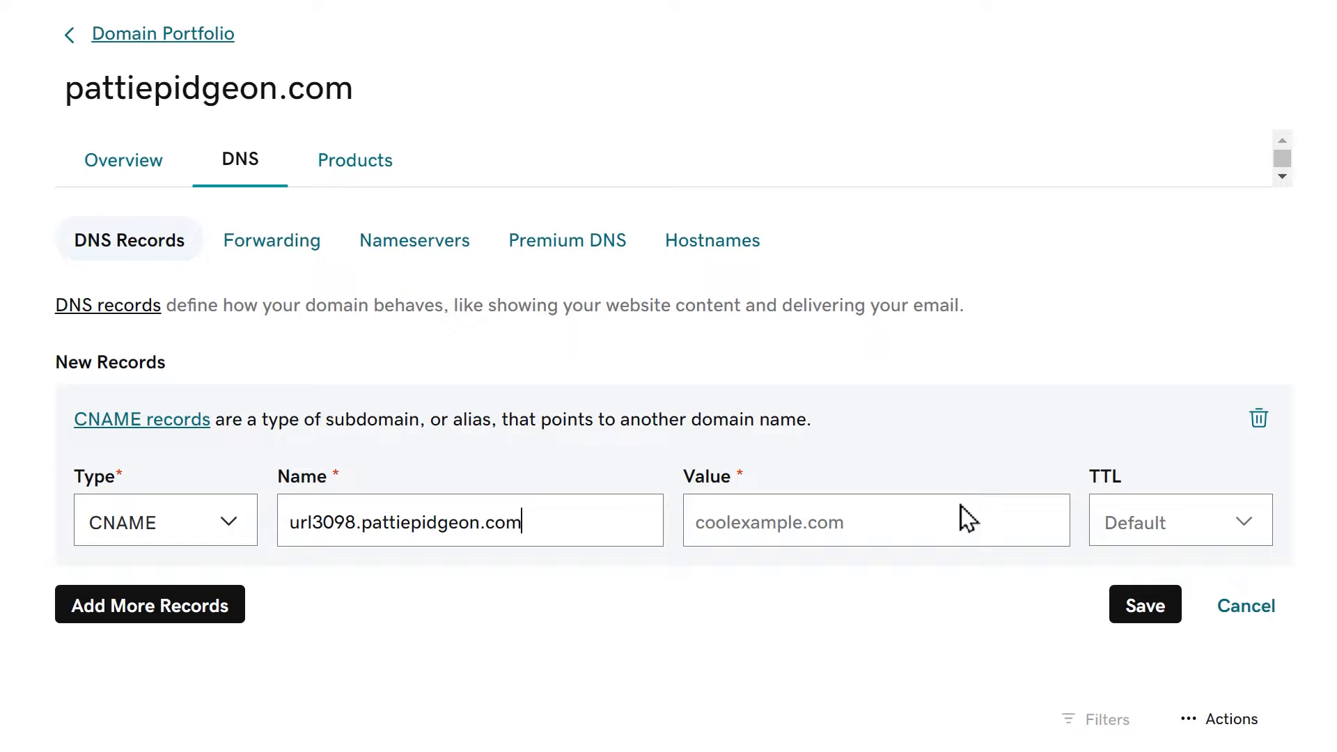
text(sendgrid.net)
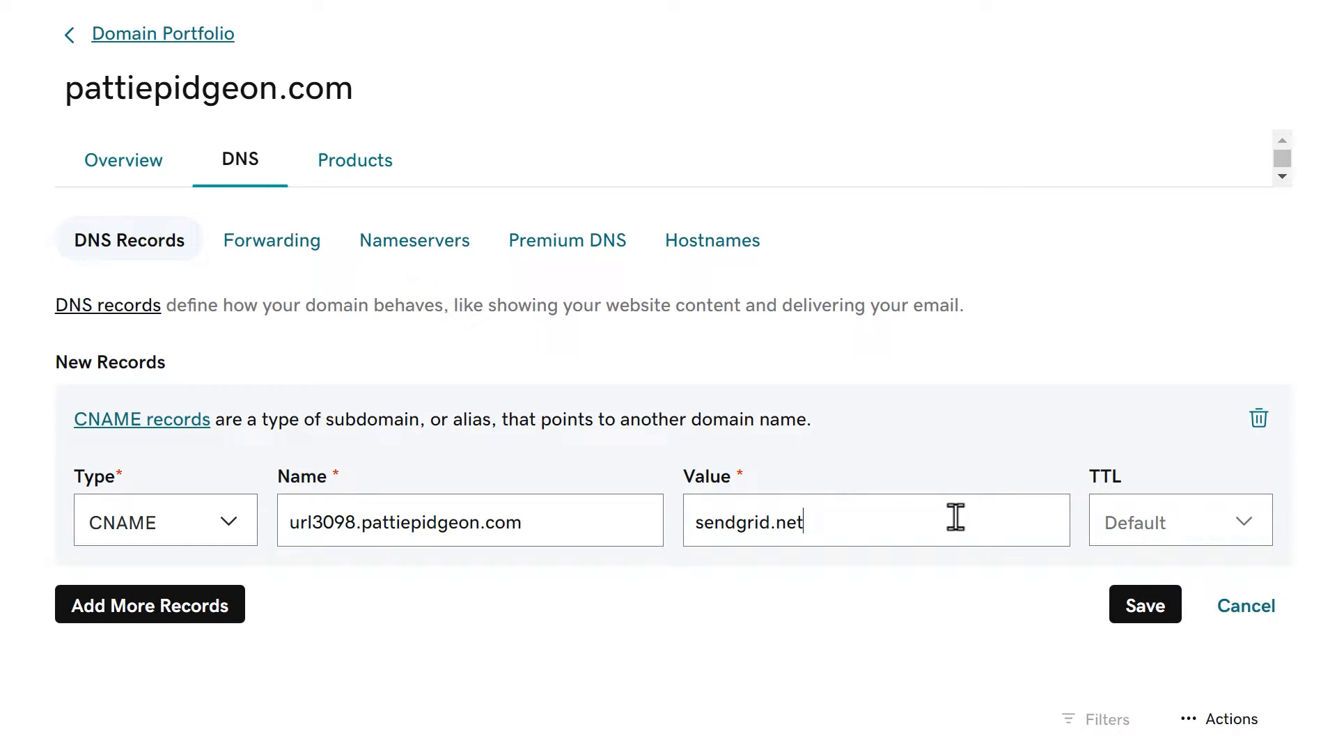
mouse_move(1019, 537)
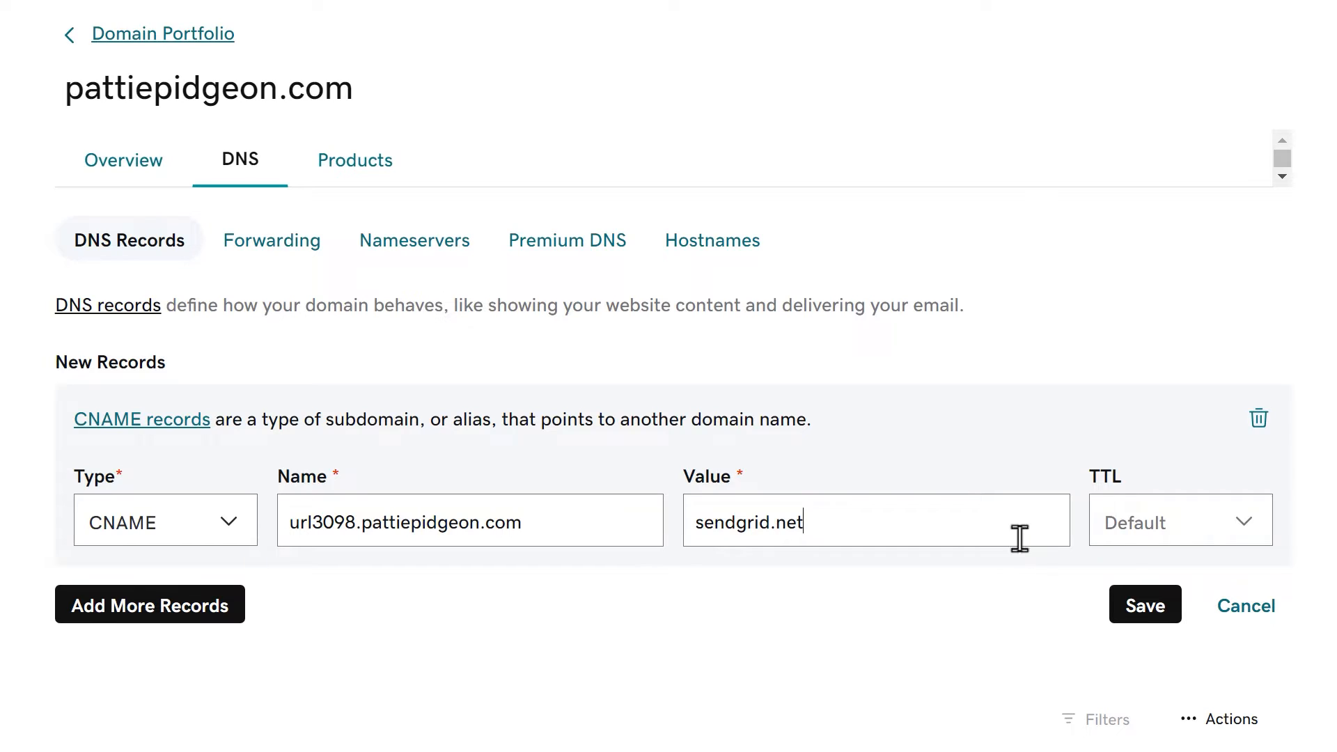
click(1179, 520)
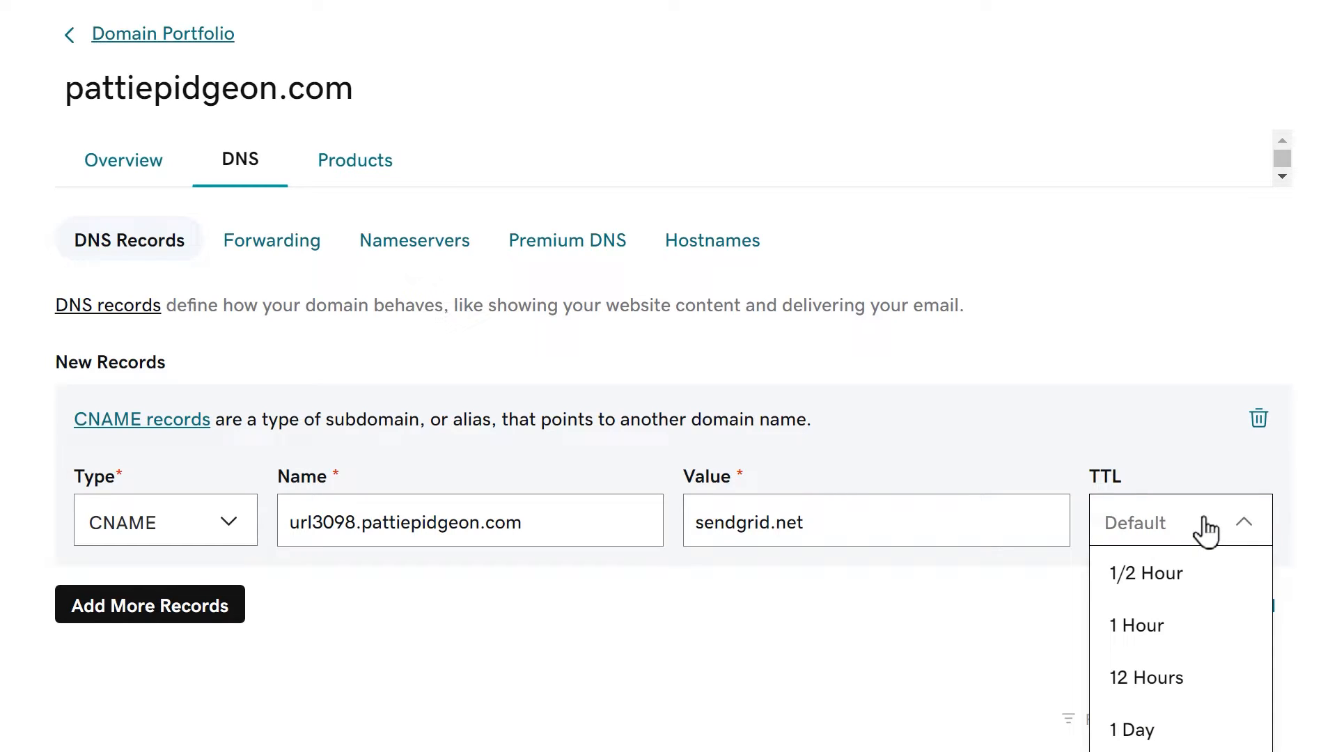
click(1131, 729)
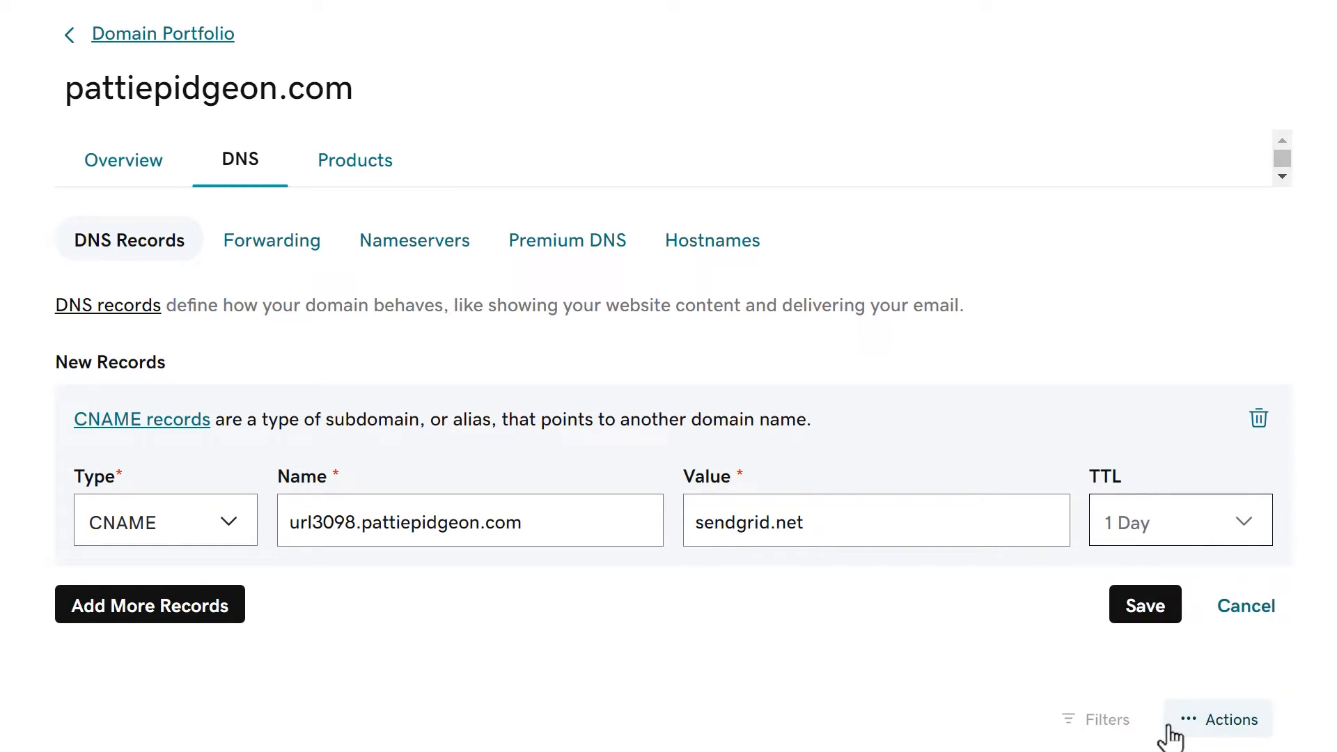
mouse_move(1168, 630)
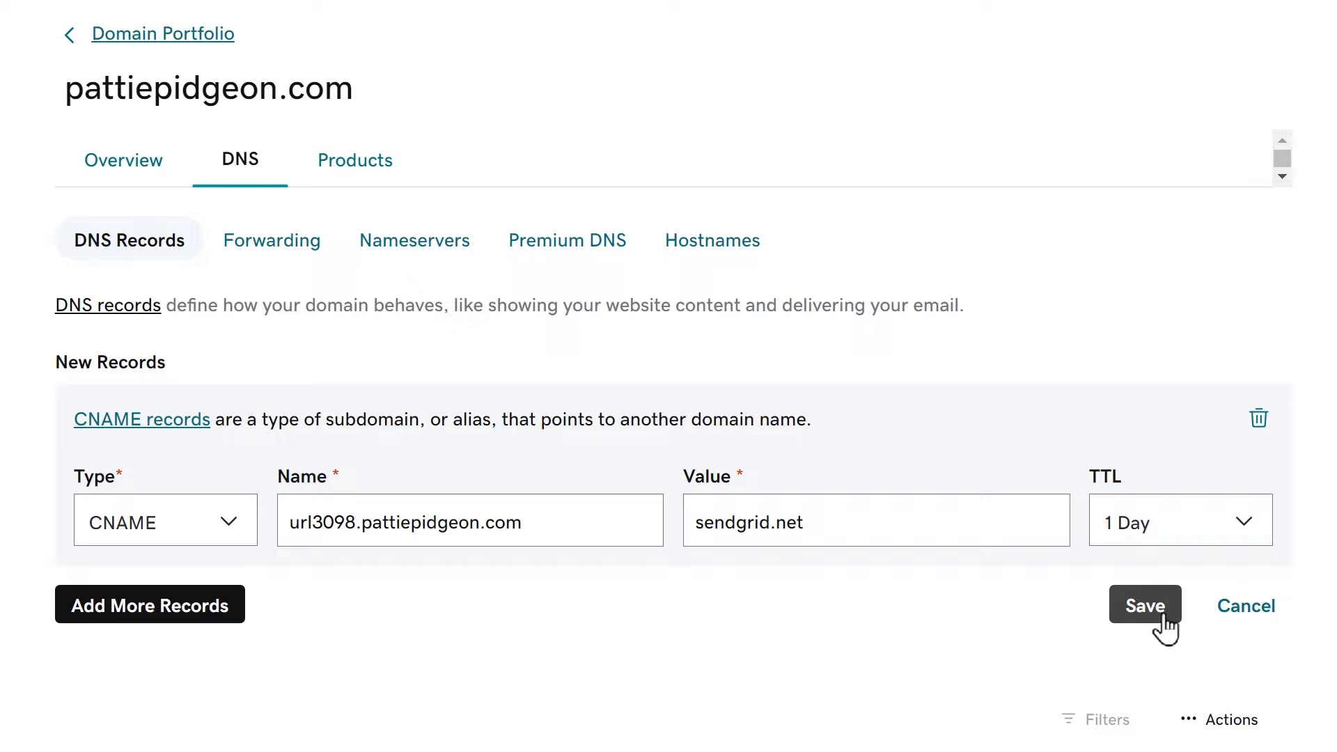
click(1145, 606)
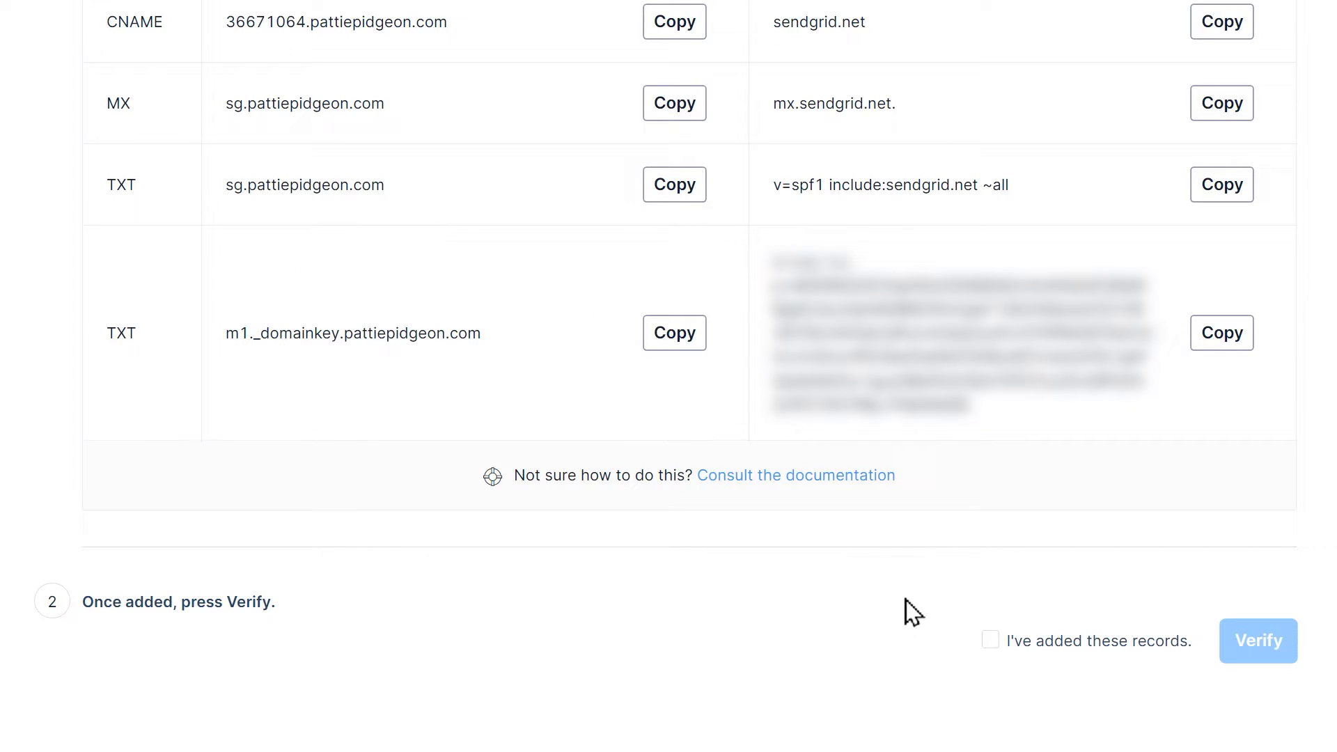
Confirm the records were added and have SendGrid verify the domain
click(990, 640)
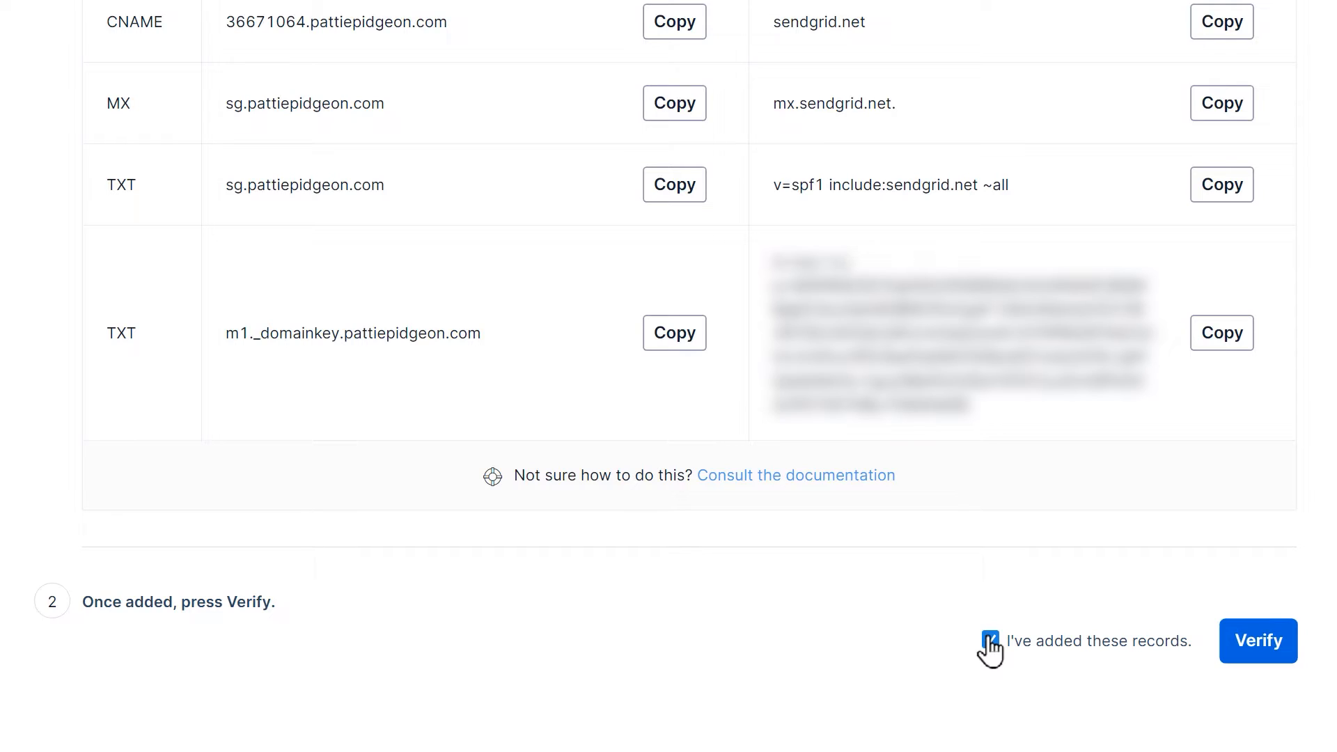
click(989, 640)
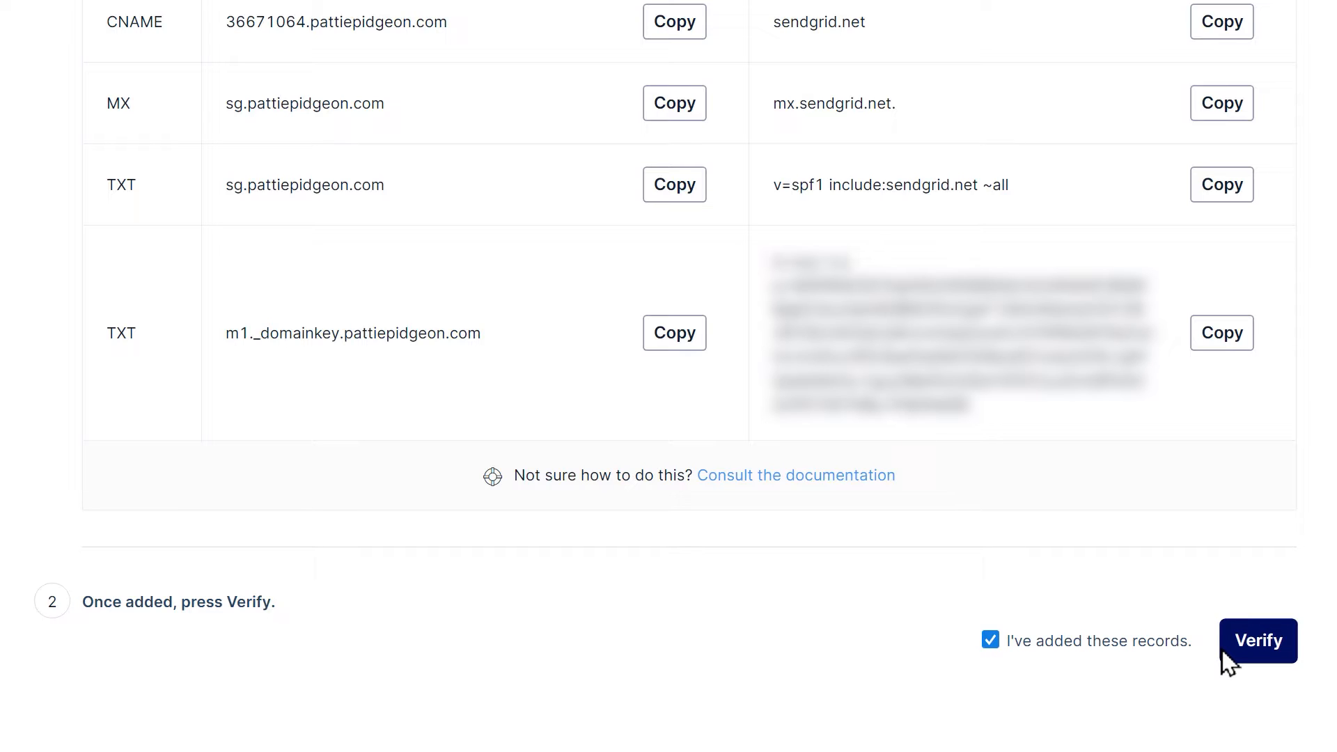
click(1258, 640)
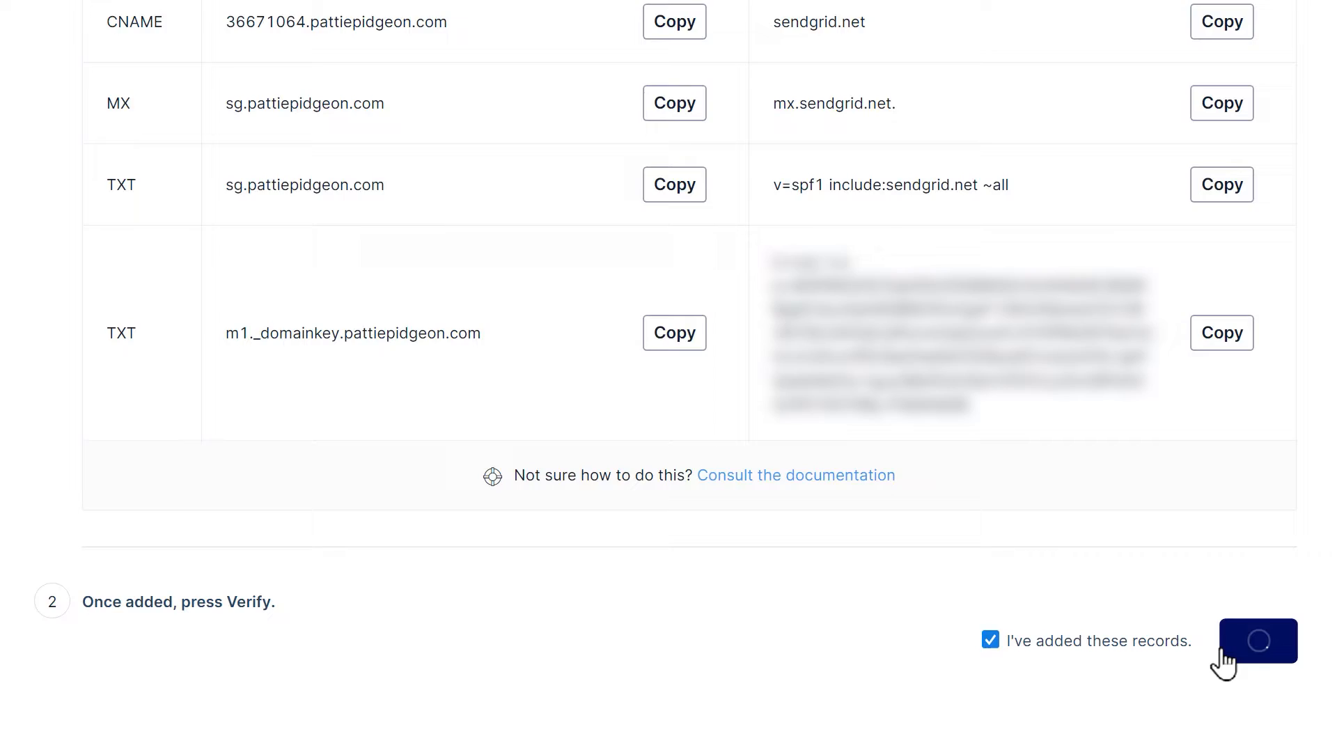
click(1256, 640)
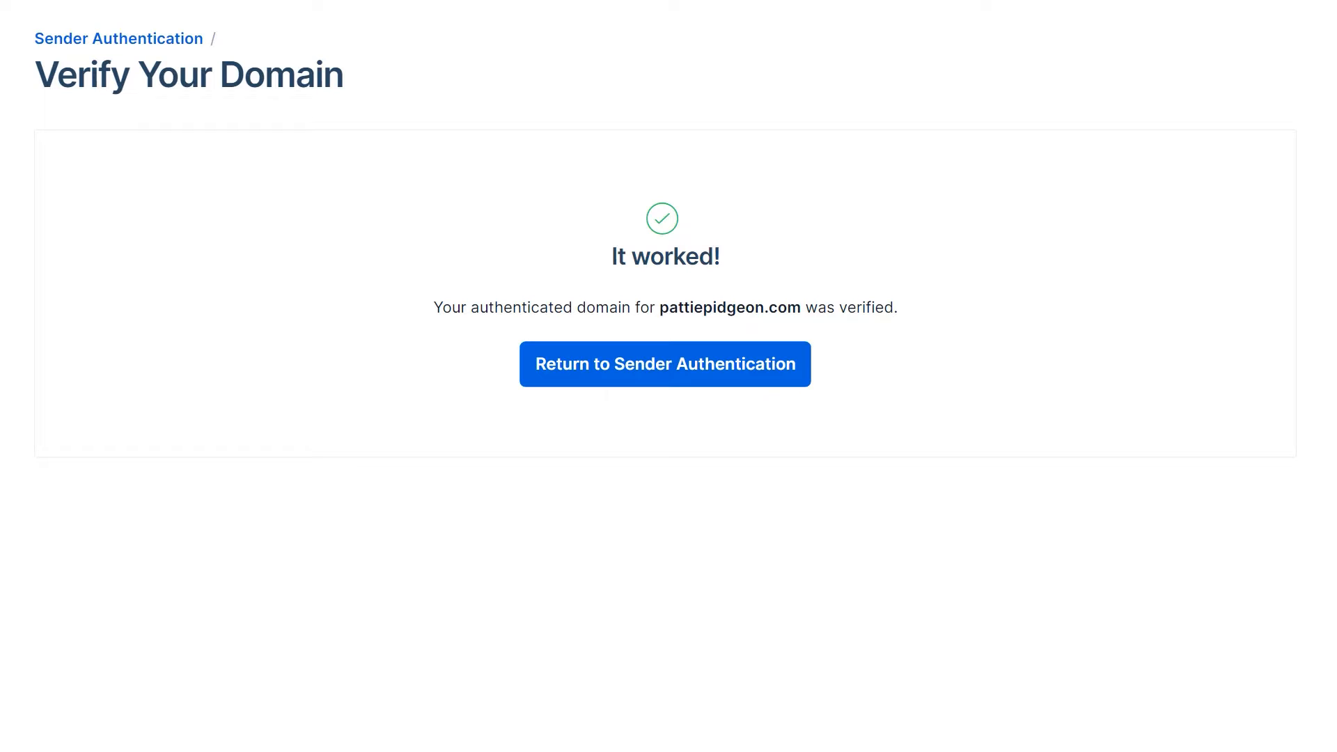
Via the SMTP Relay integration guide, create an API key named Pidgeon and copy it
click(664, 363)
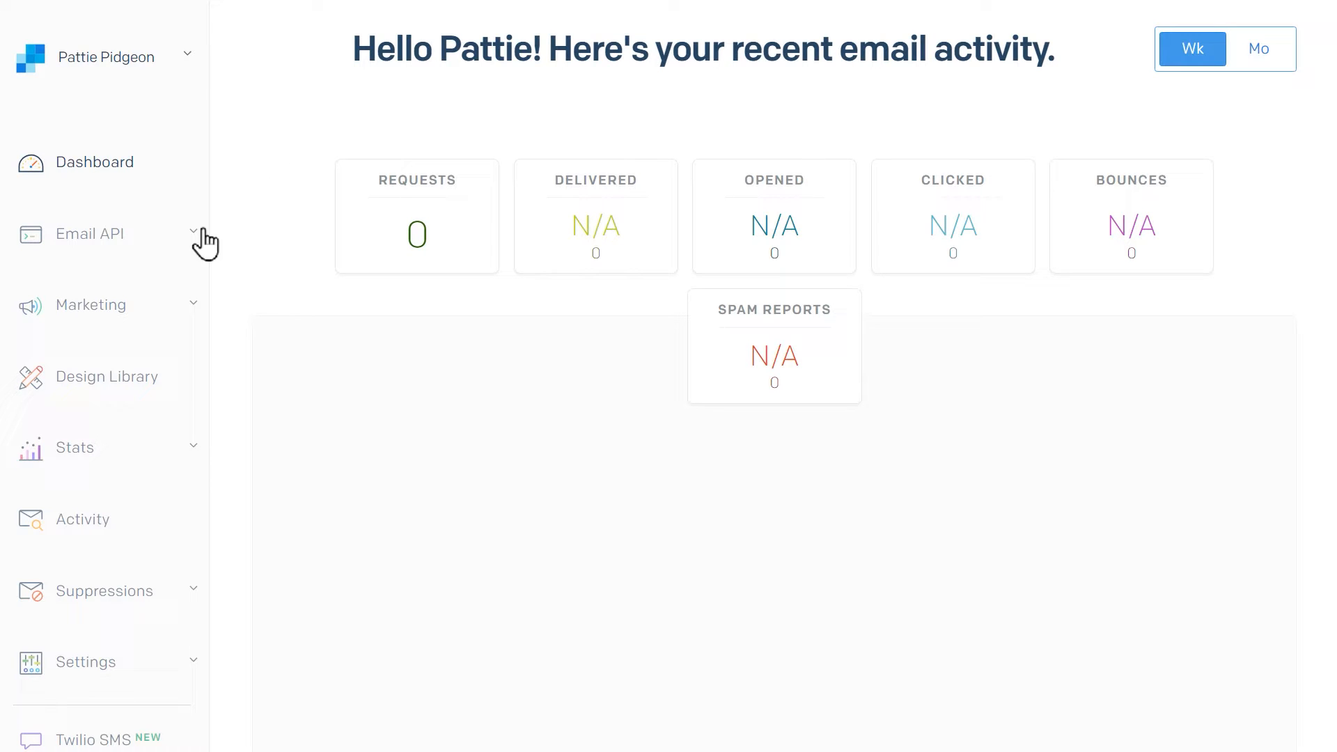
click(89, 232)
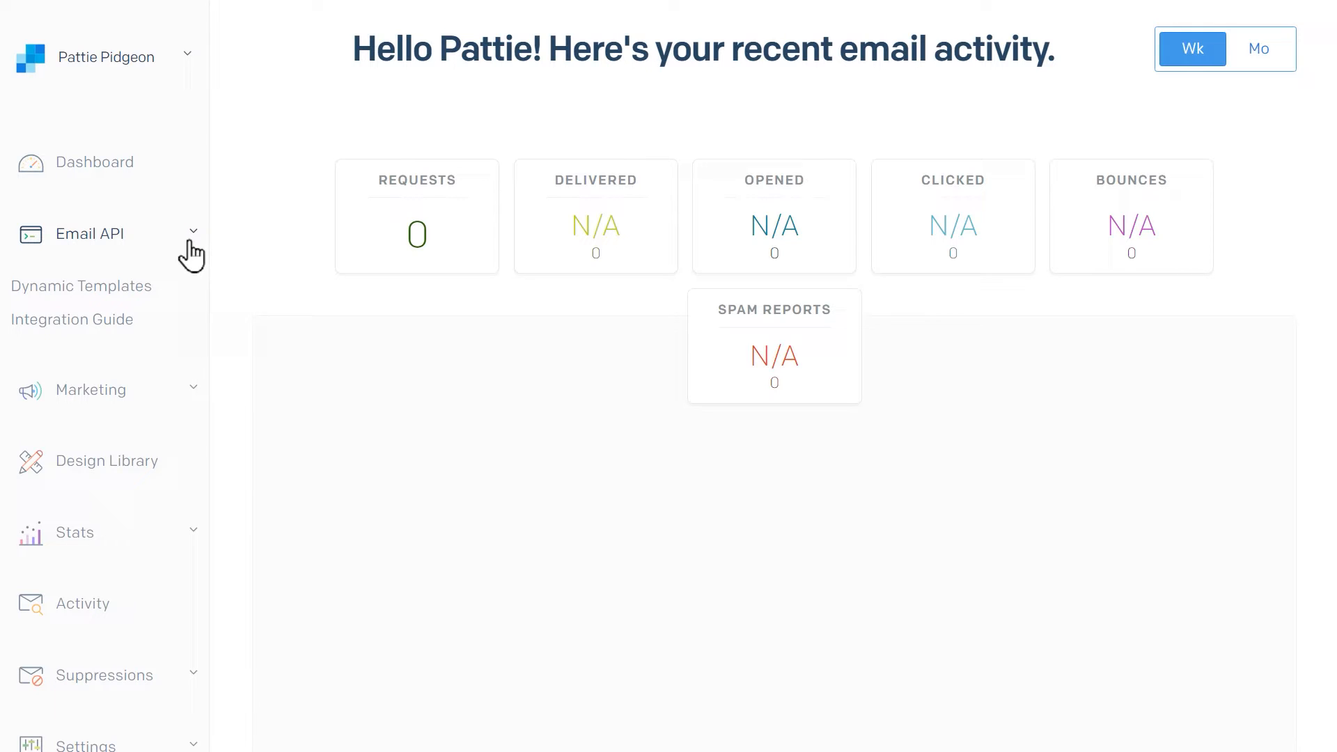
click(71, 318)
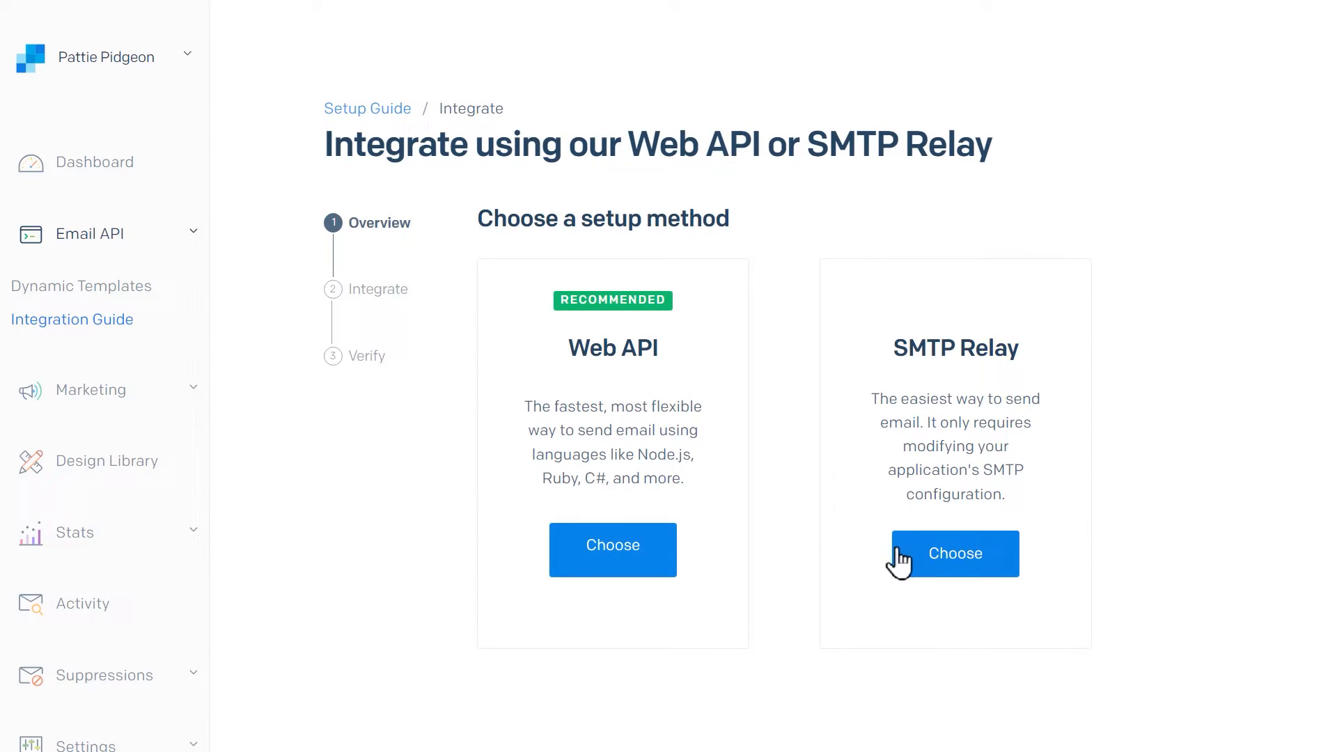
click(952, 553)
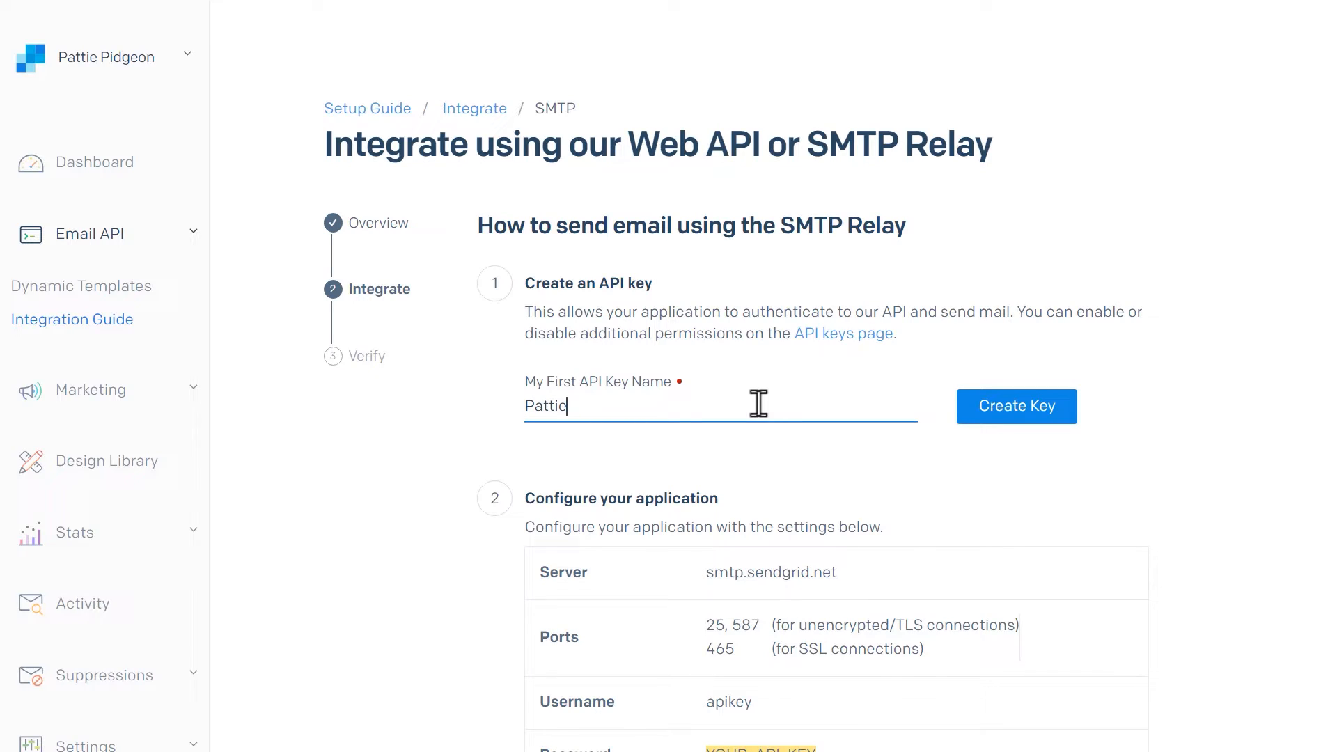
text(Pidgeon)
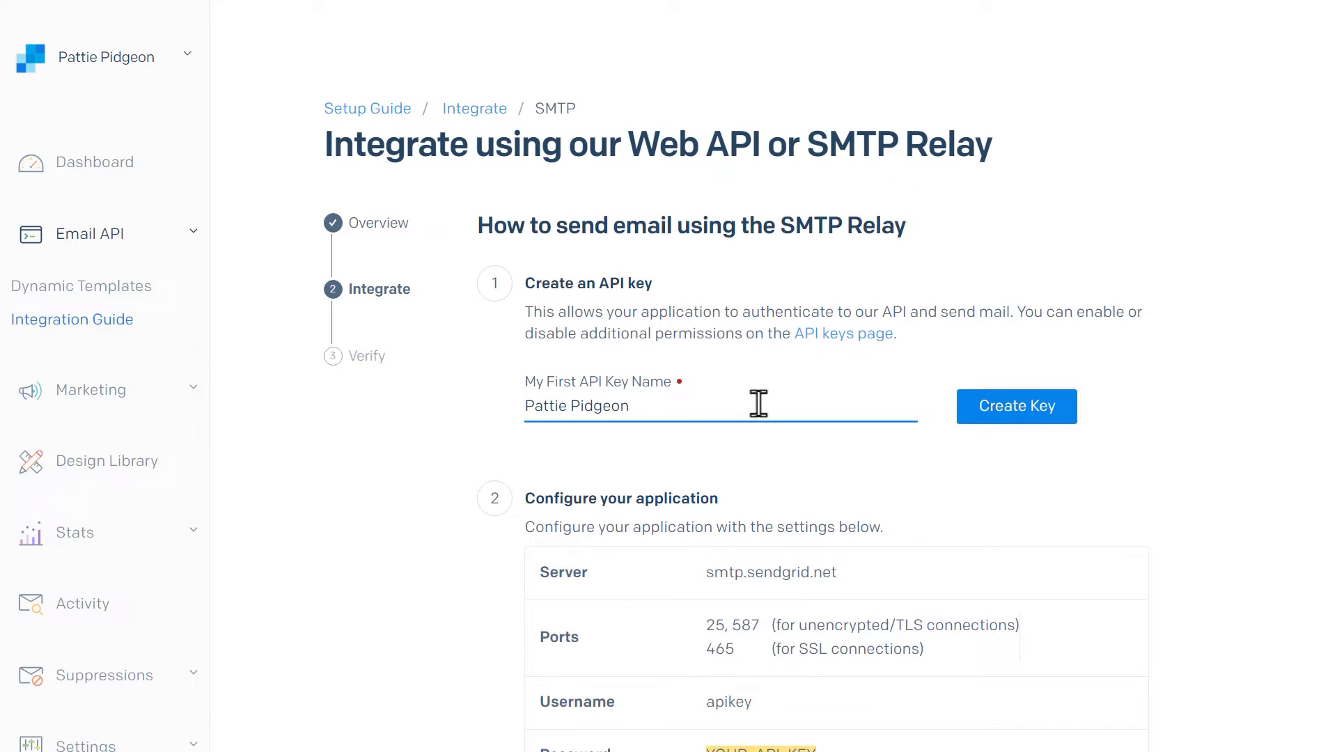
click(1014, 405)
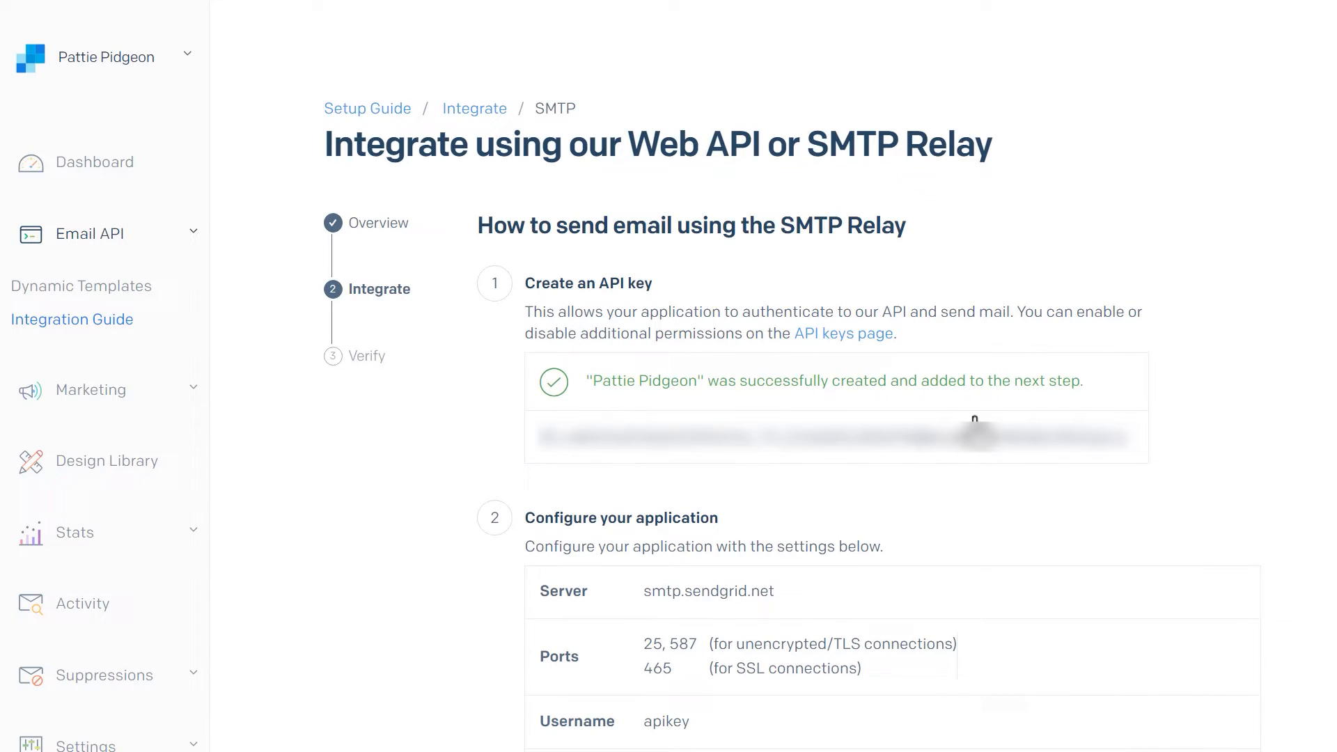
mouse_move(1114, 348)
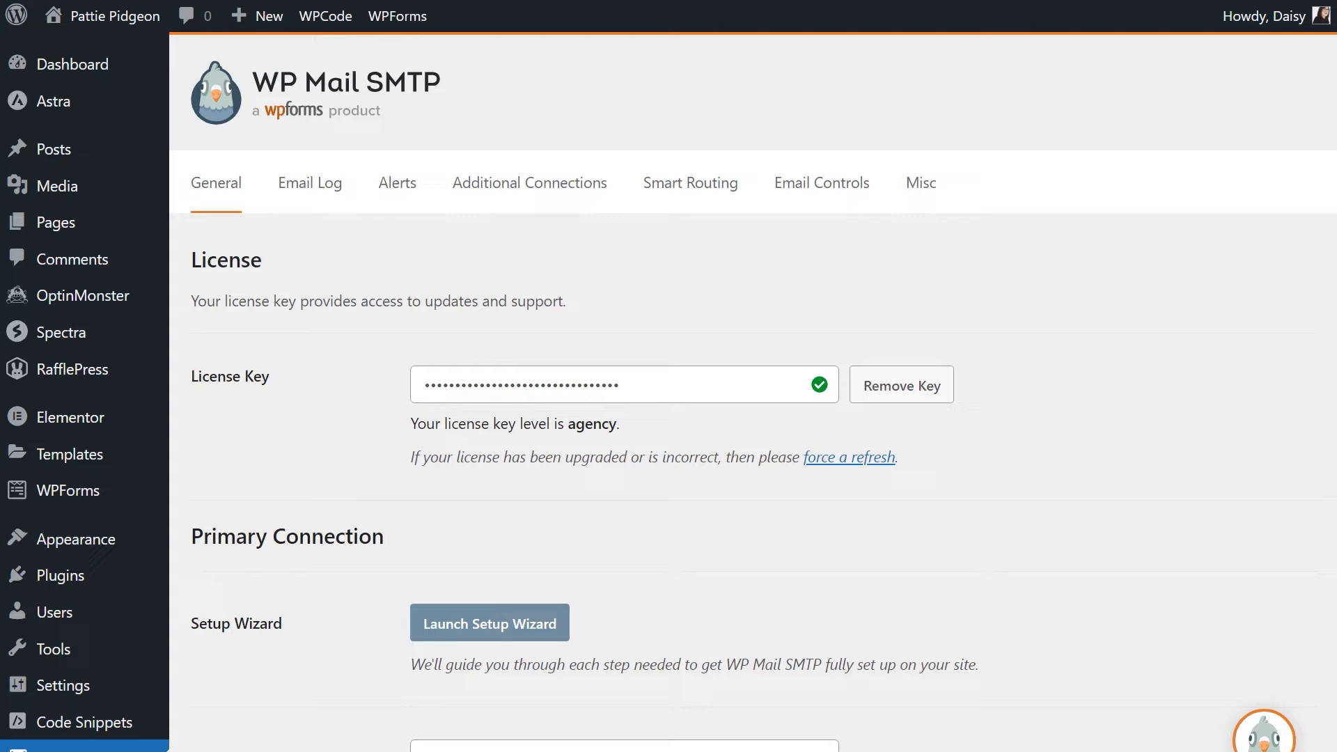
Fill the From Email and From Name and force both for all outgoing mail
scroll(down, 3)
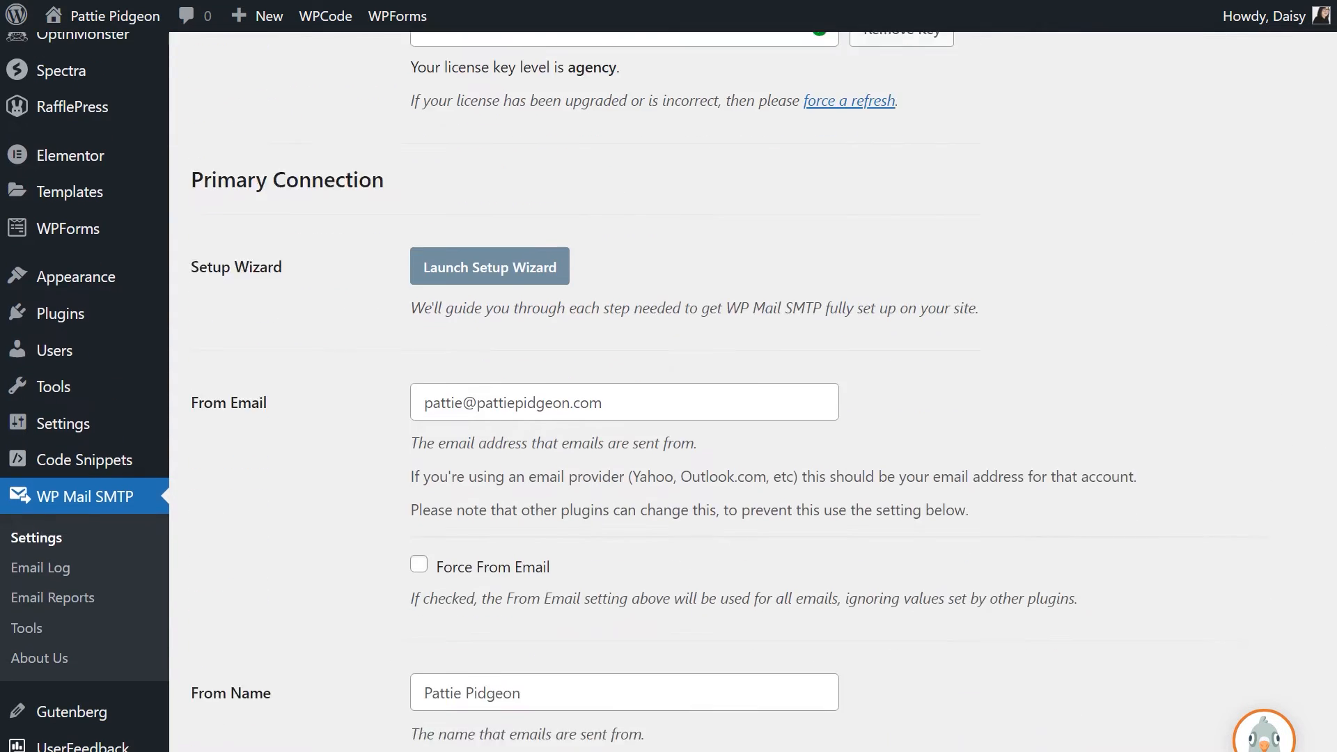
scroll(down, 3)
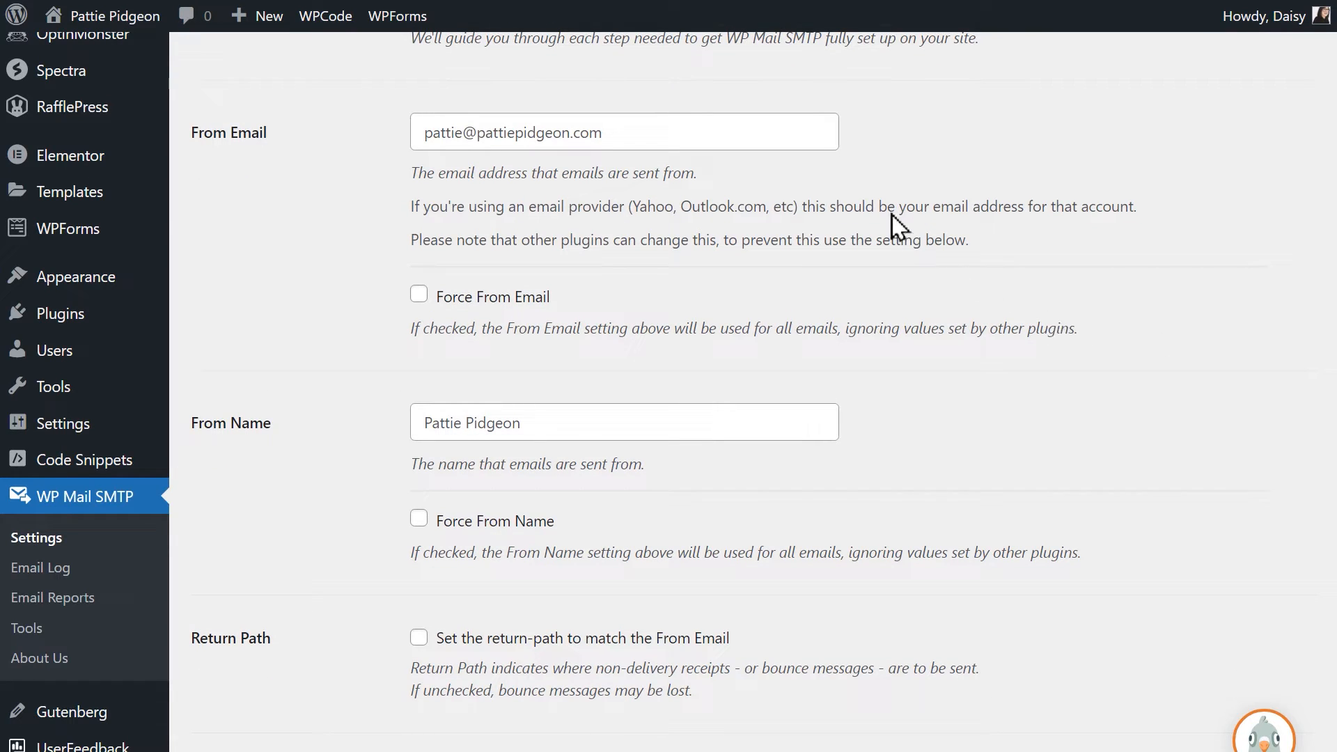
click(624, 131)
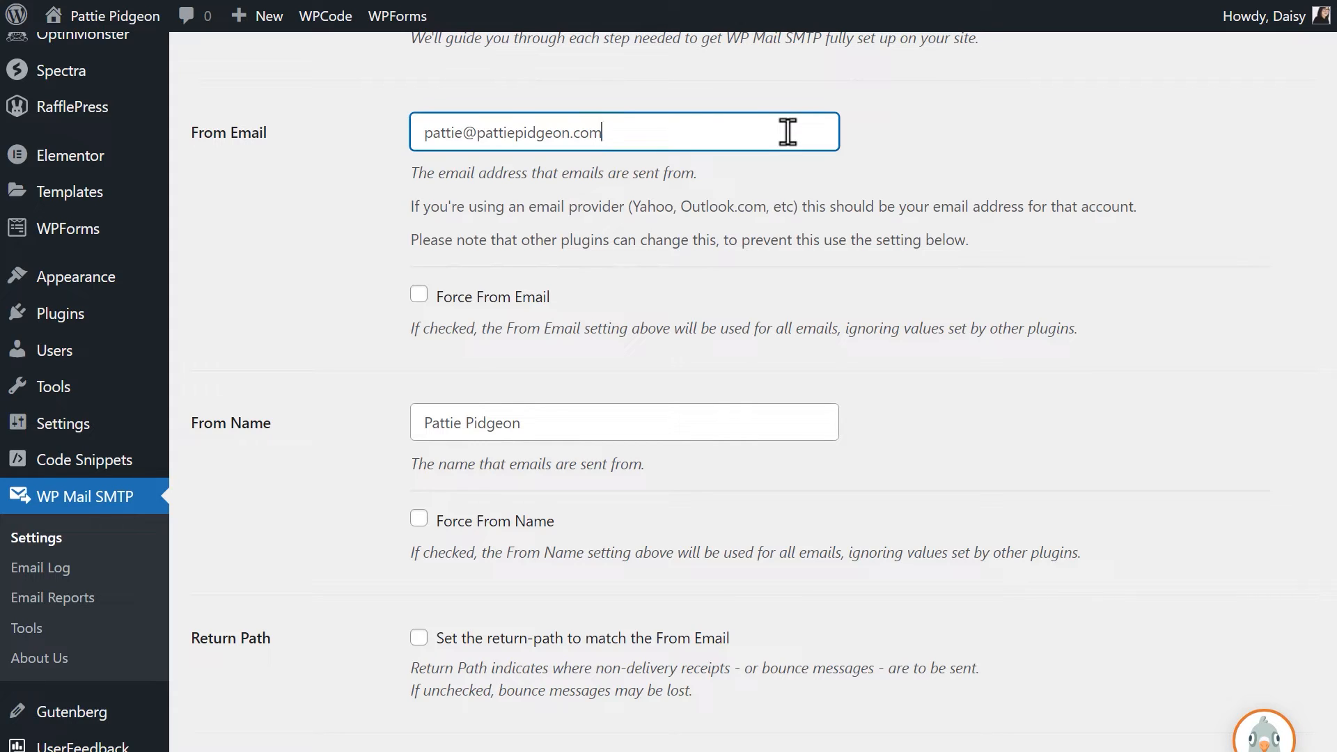
mouse_move(568, 236)
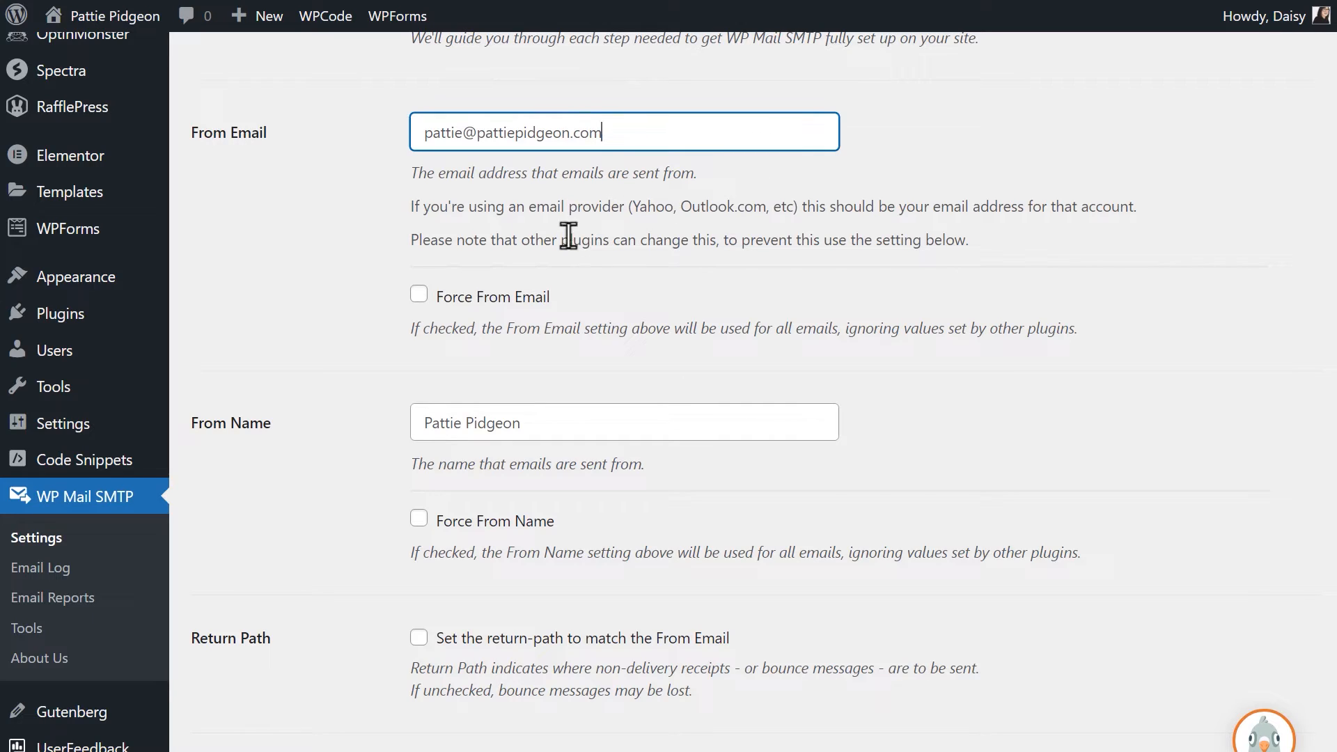
click(417, 295)
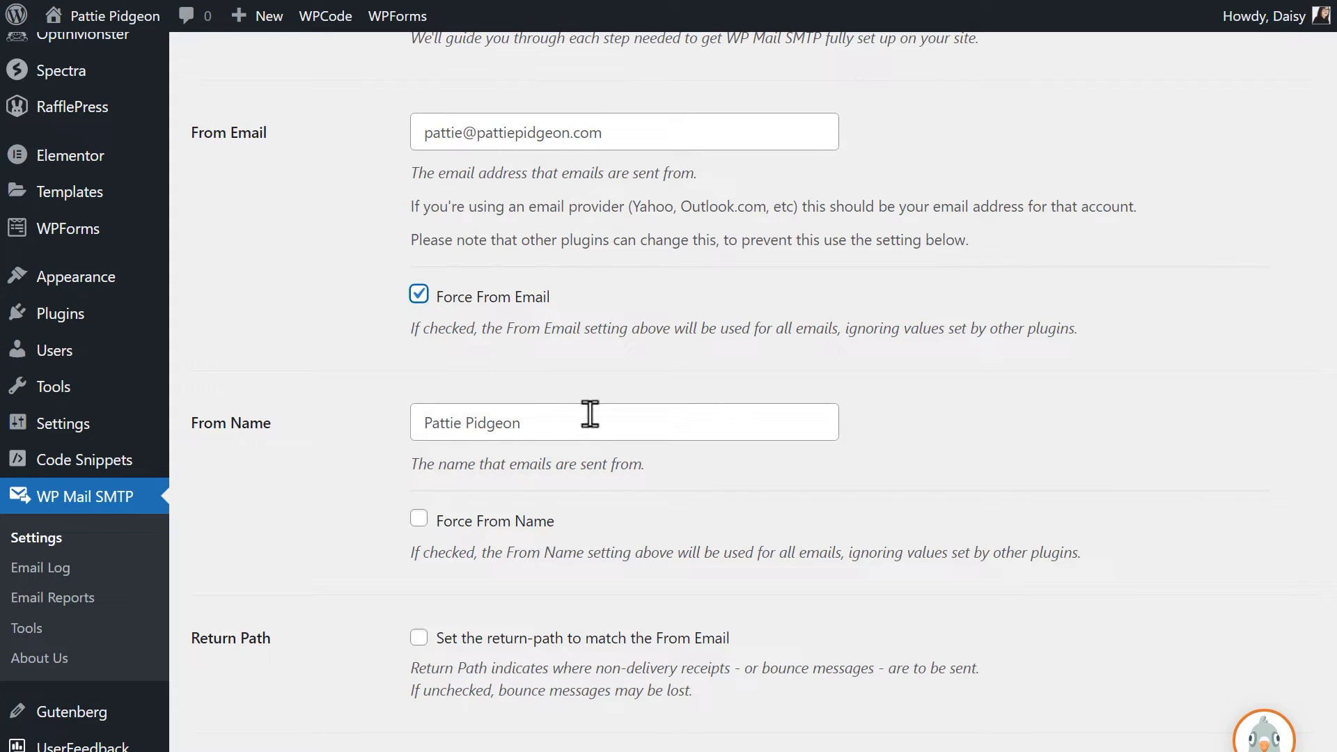
click(623, 421)
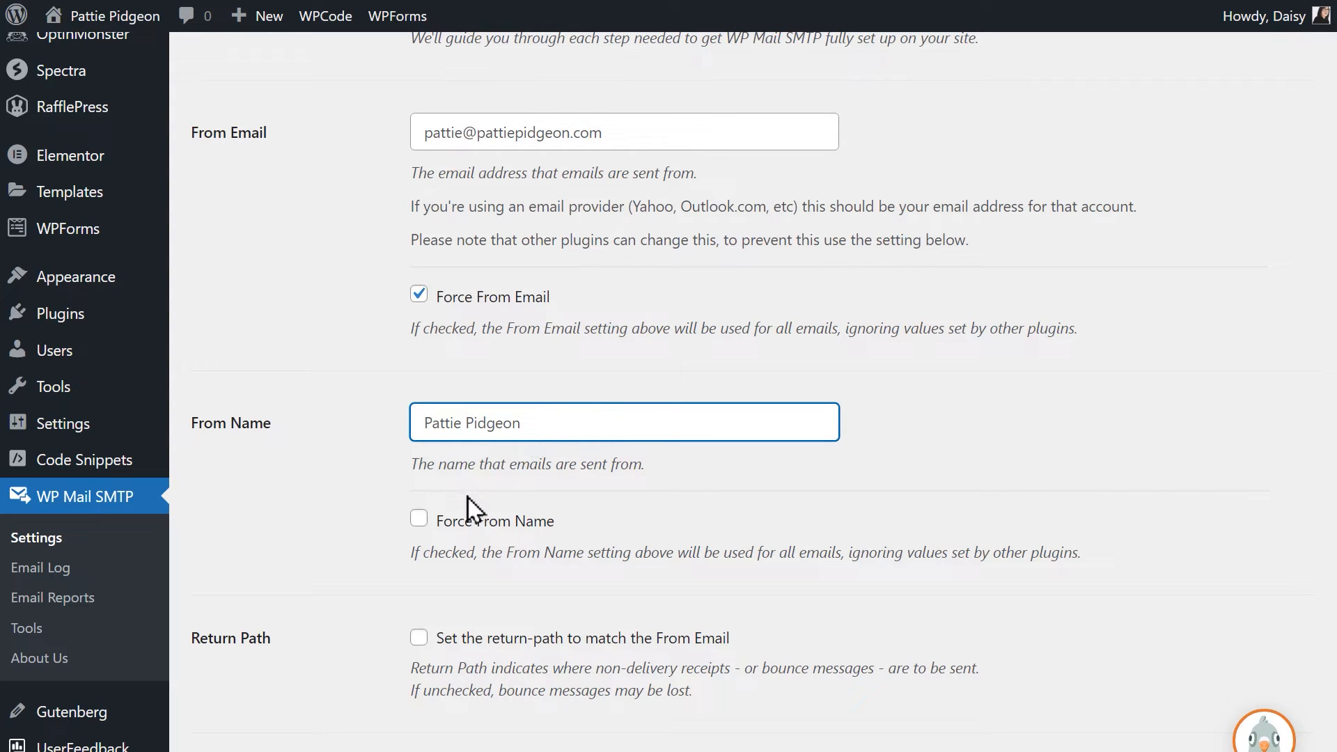
click(419, 521)
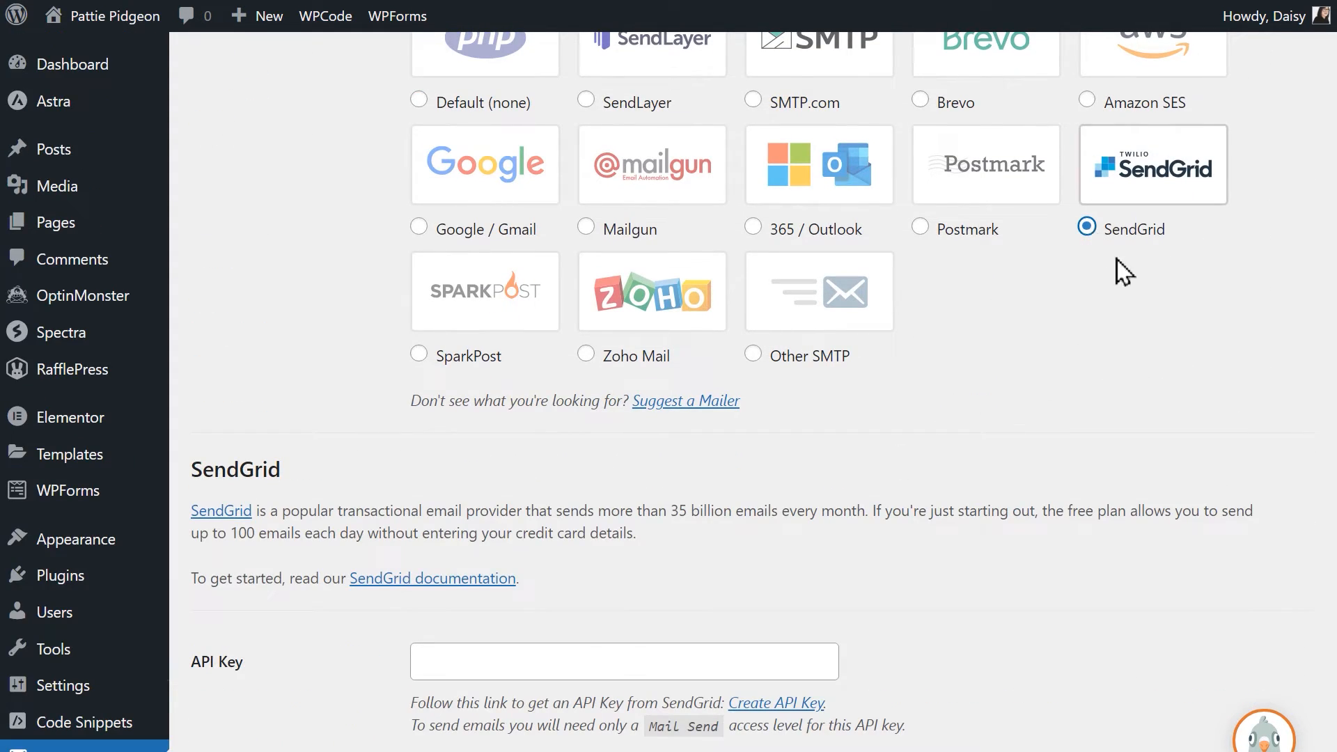
Paste the SendGrid API key, set sending domain sg.pattiepidgeon and save the settings
scroll(down, 3)
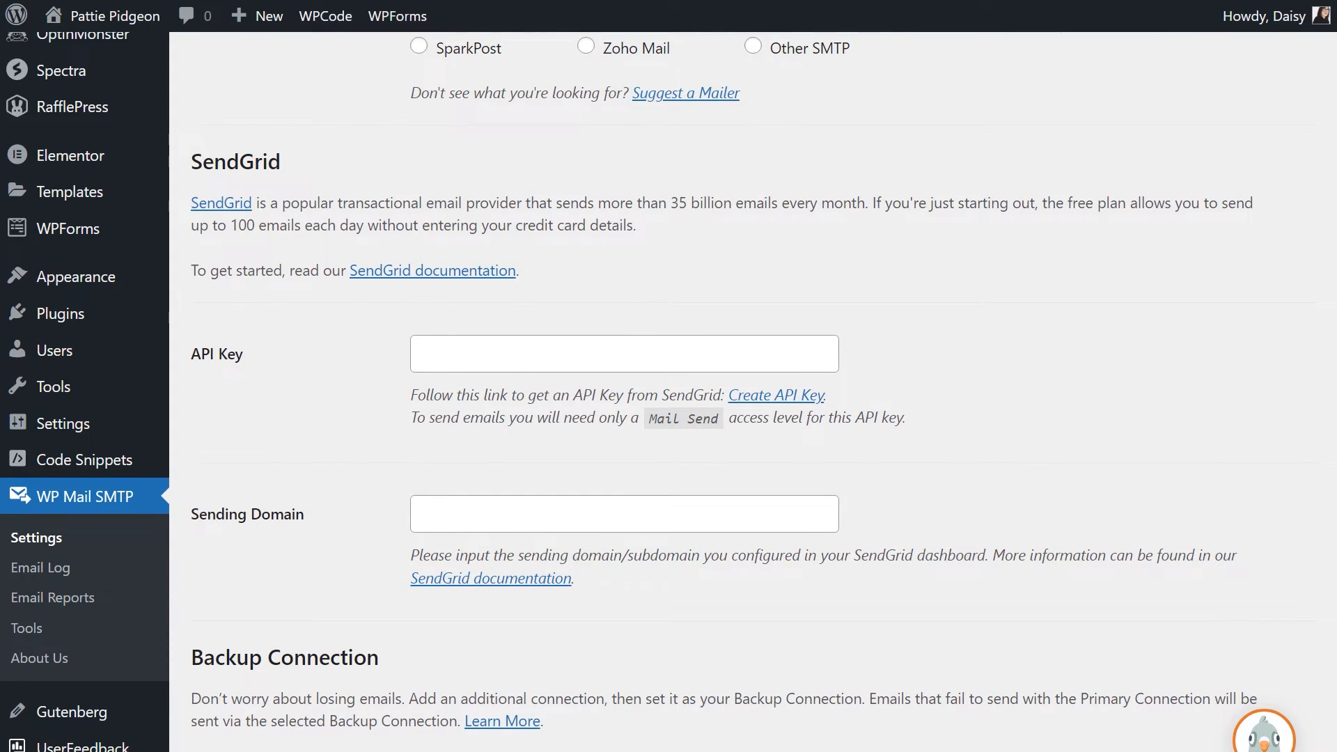
click(624, 352)
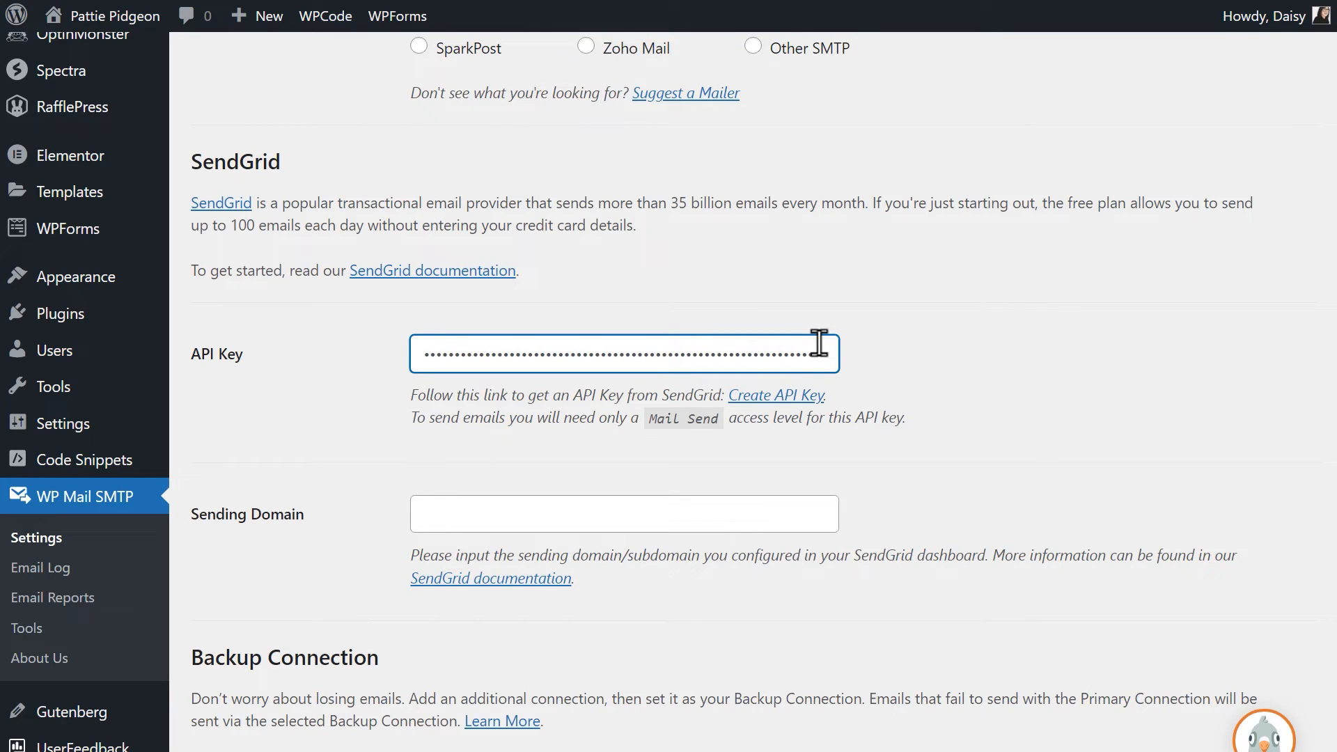
text(sg)
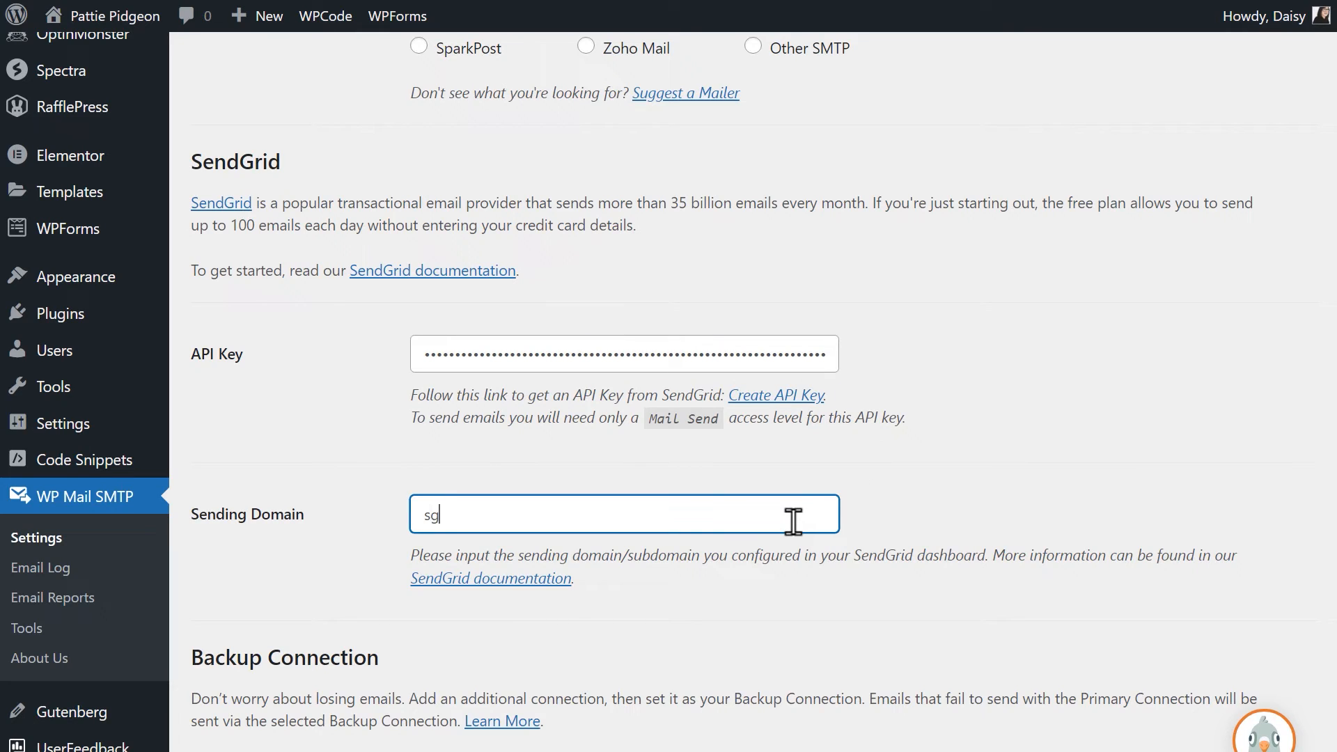
text(.pattiepidgeon.com)
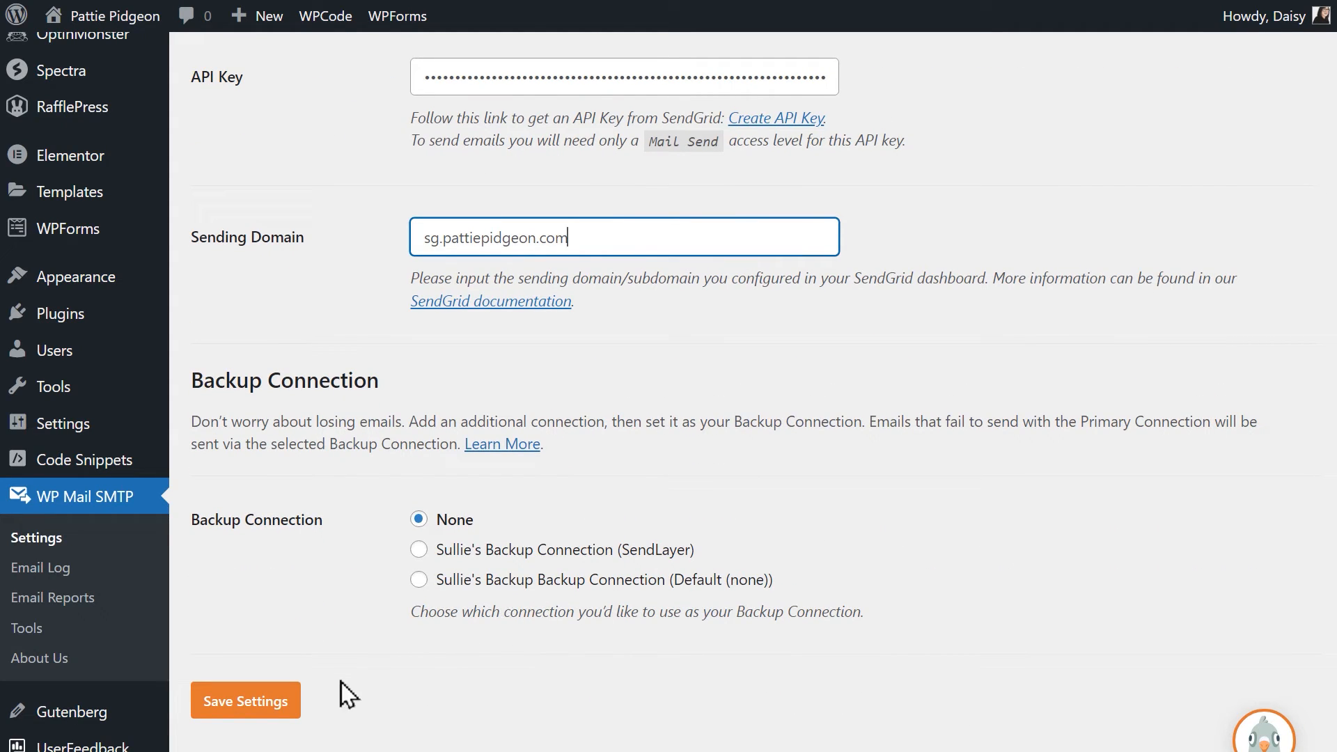
click(245, 700)
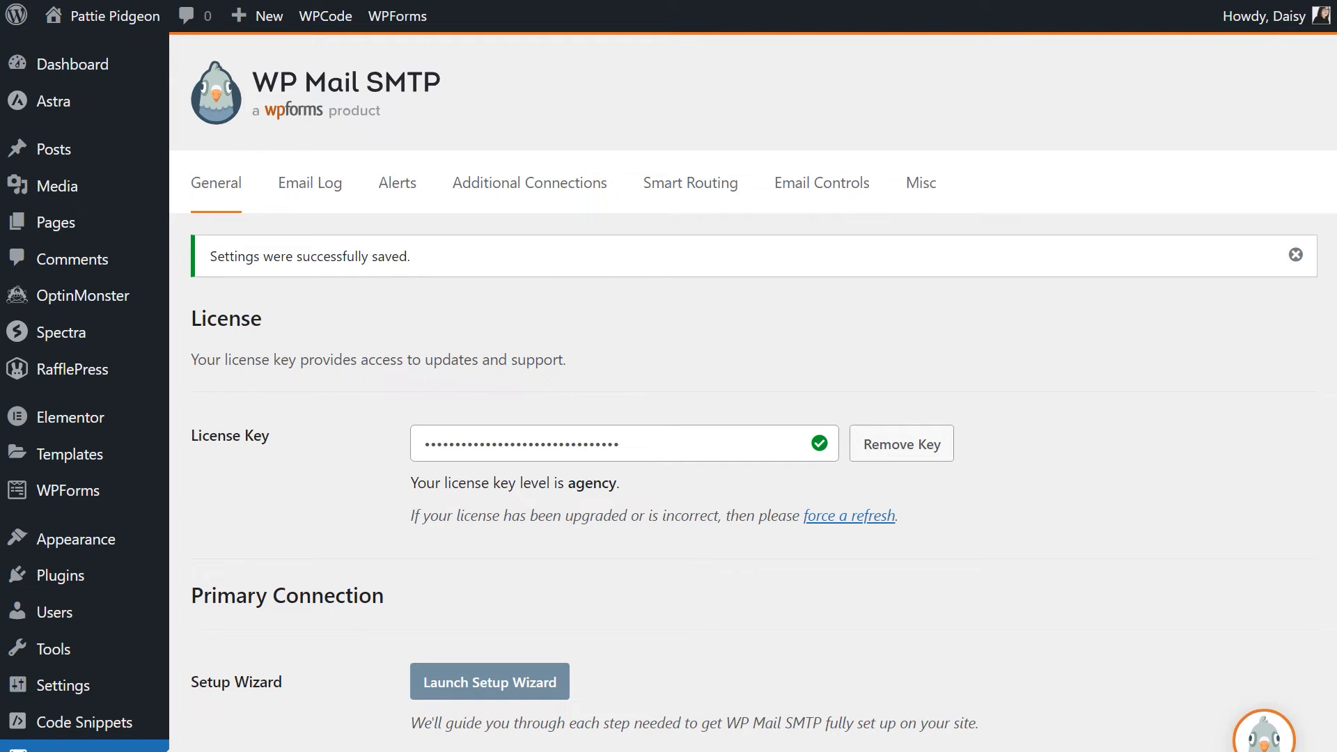
Enter the Send To address in Email Test and send the test email
scroll(down, 3)
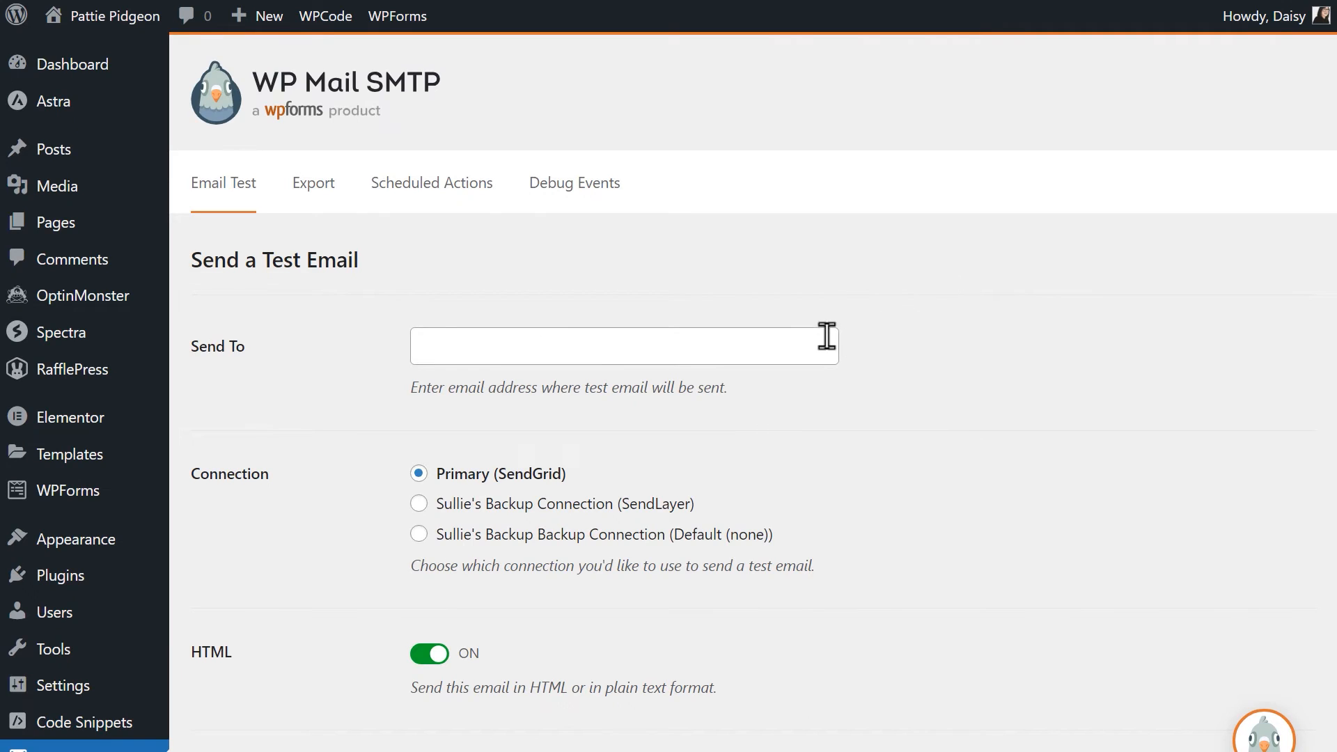
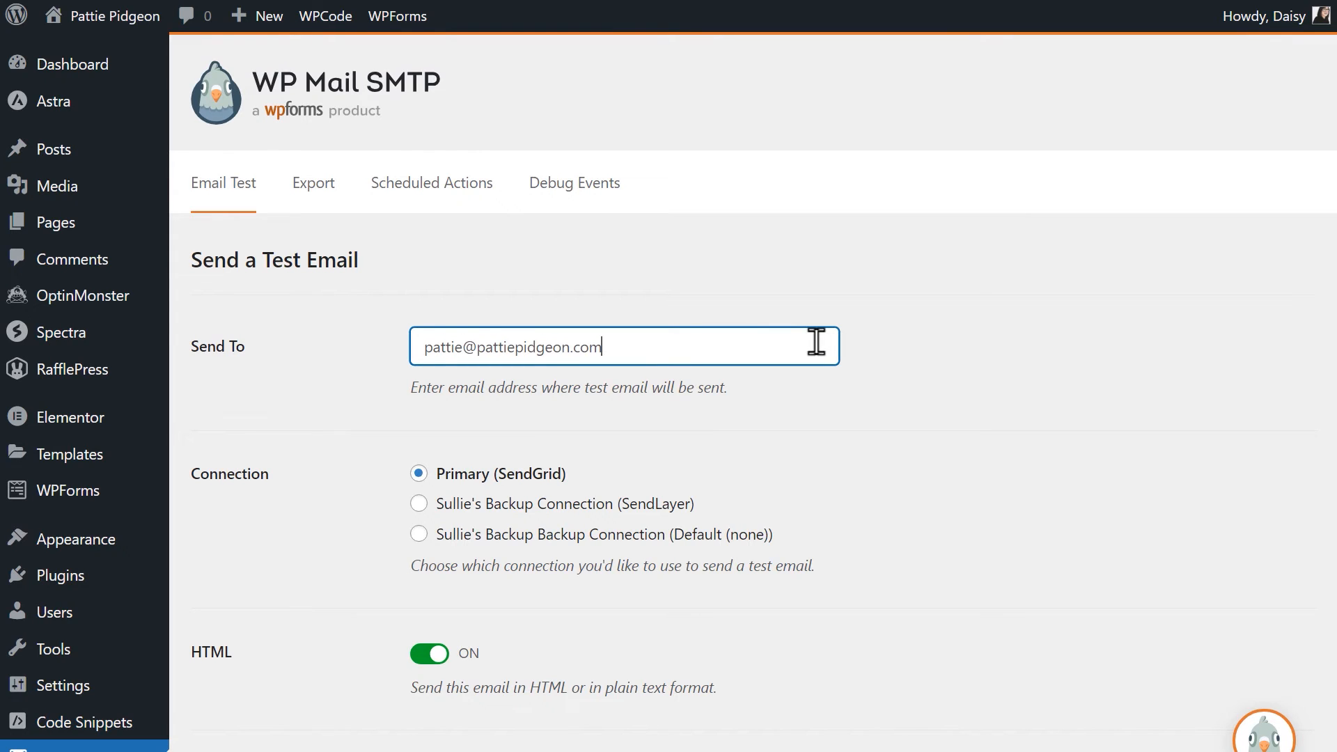
scroll(down, 3)
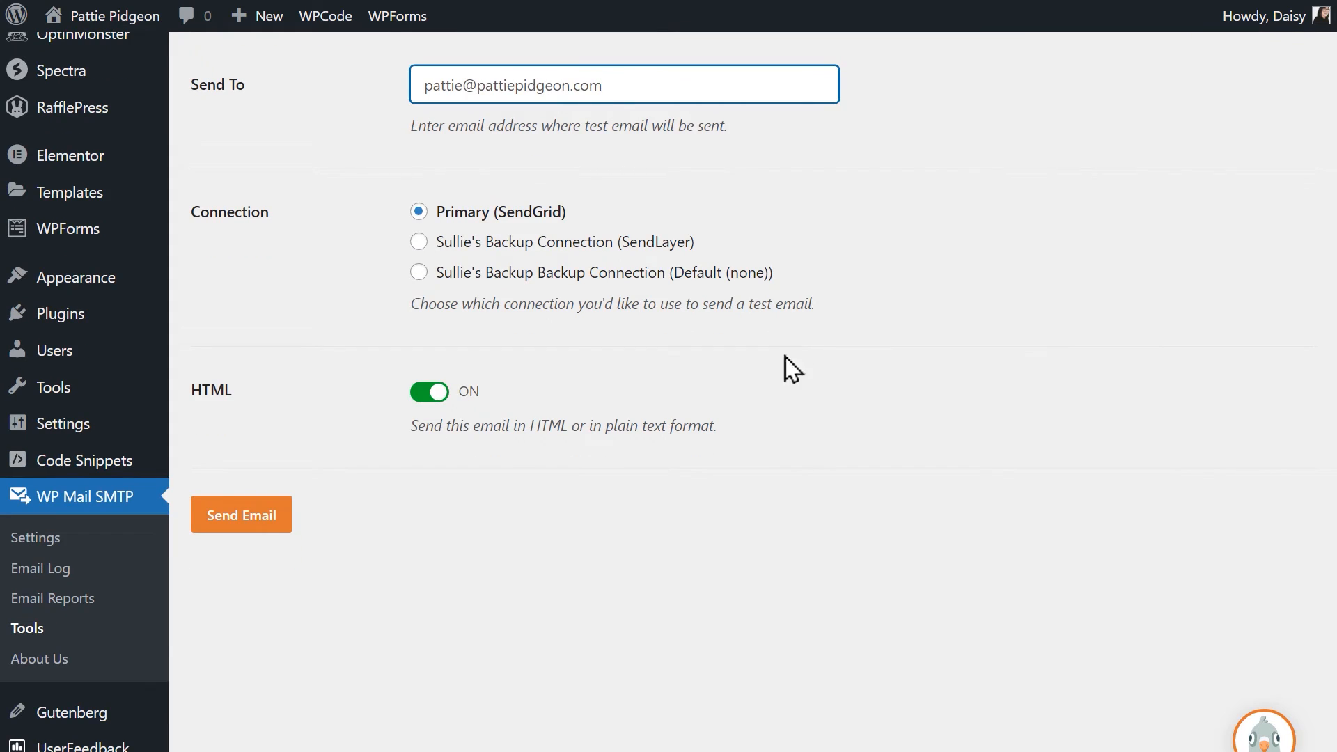
click(241, 514)
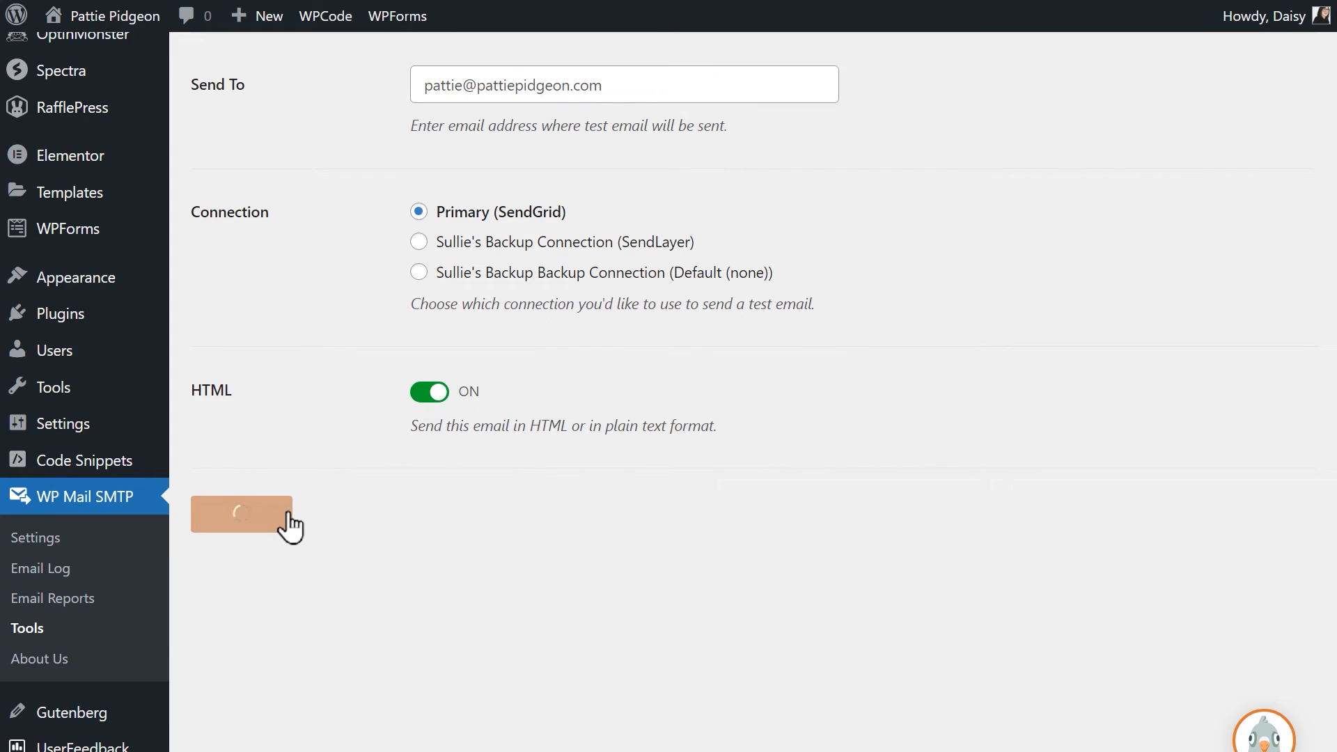
click(240, 513)
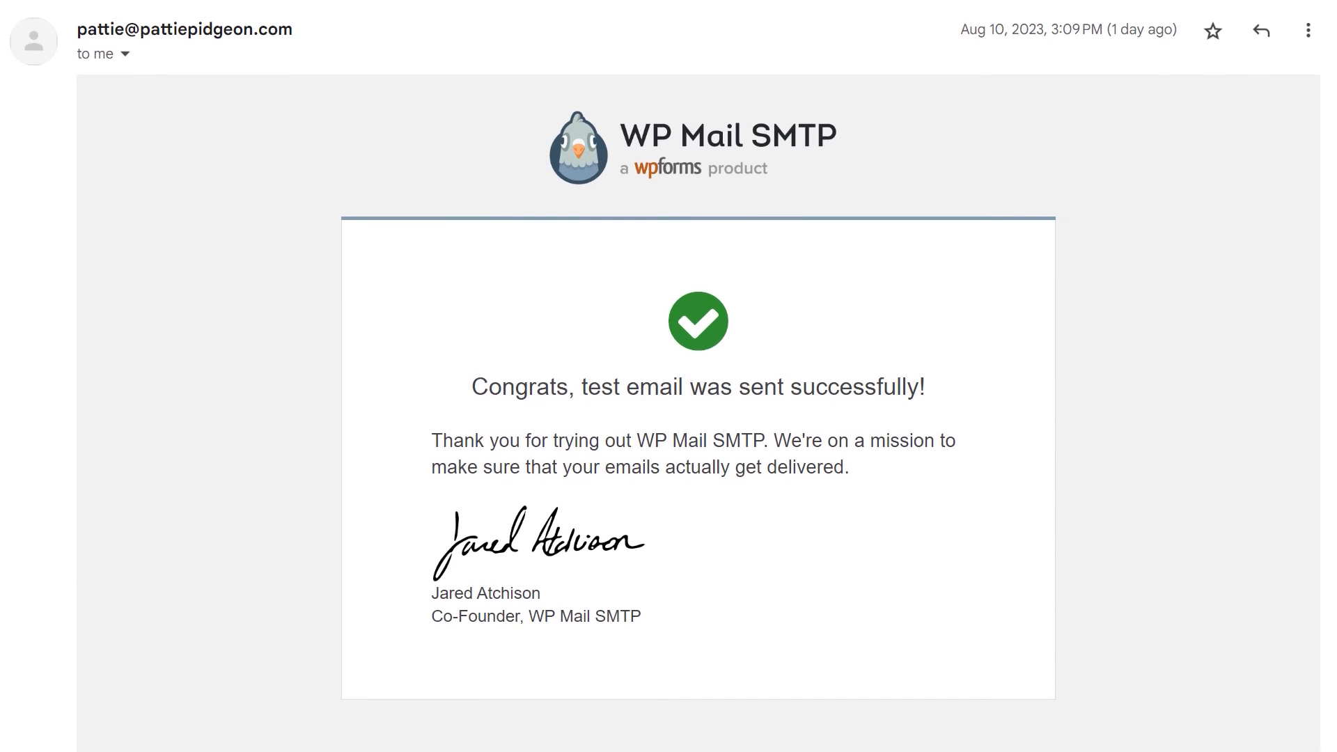
Reach the WP Mail SMTP support Contact page from the documentation site via Support
scroll(down, 3)
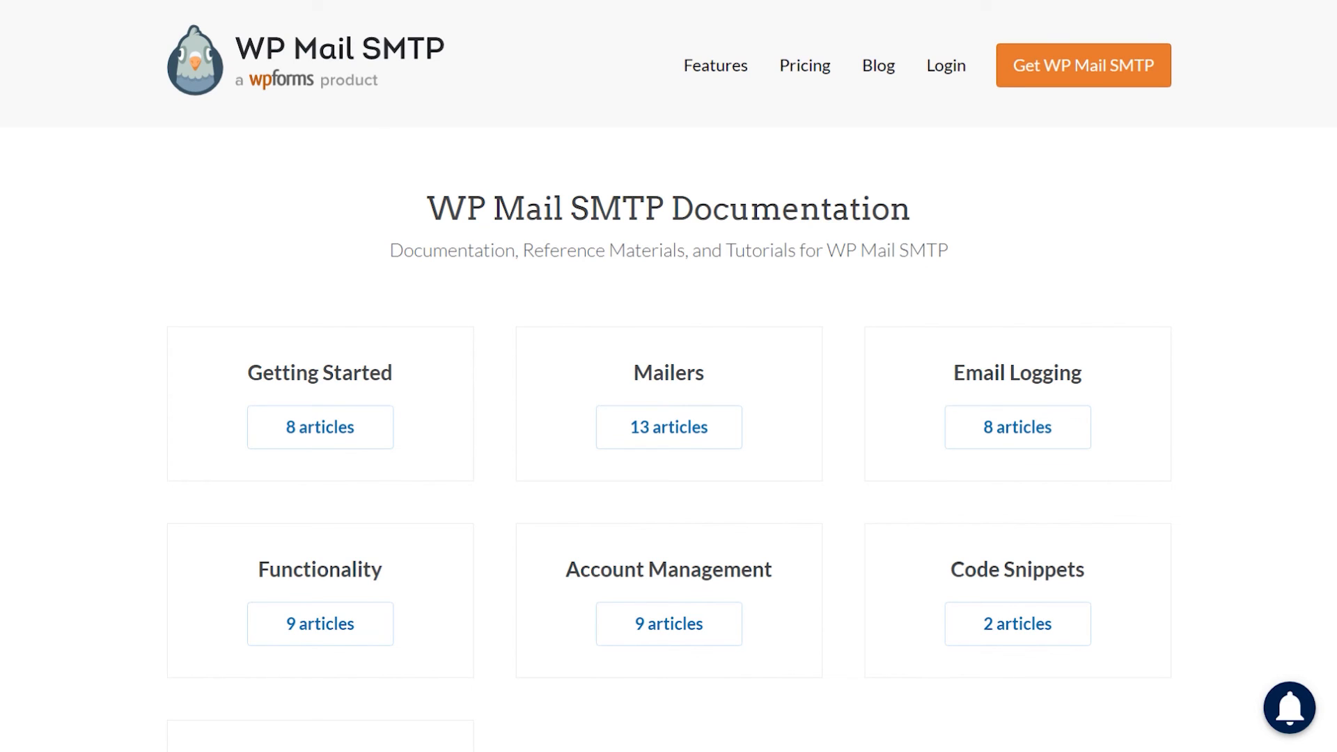
click(1015, 66)
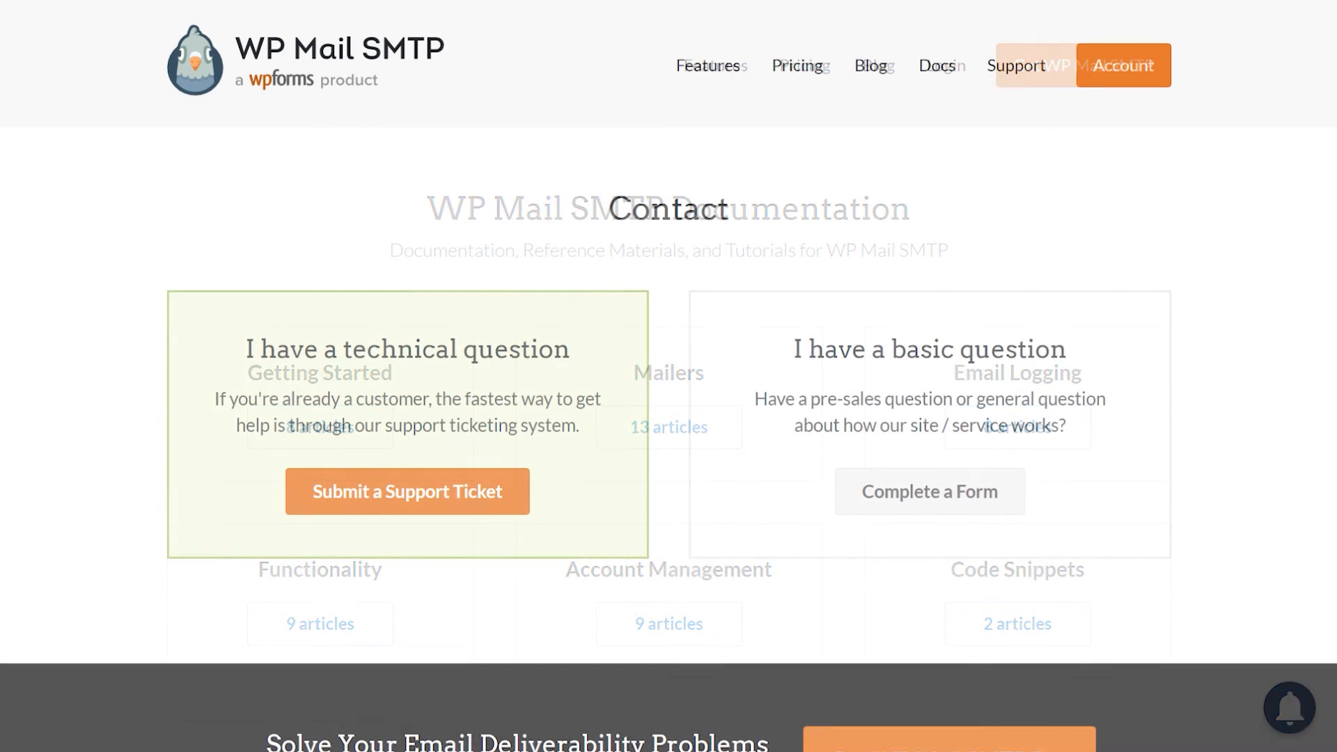